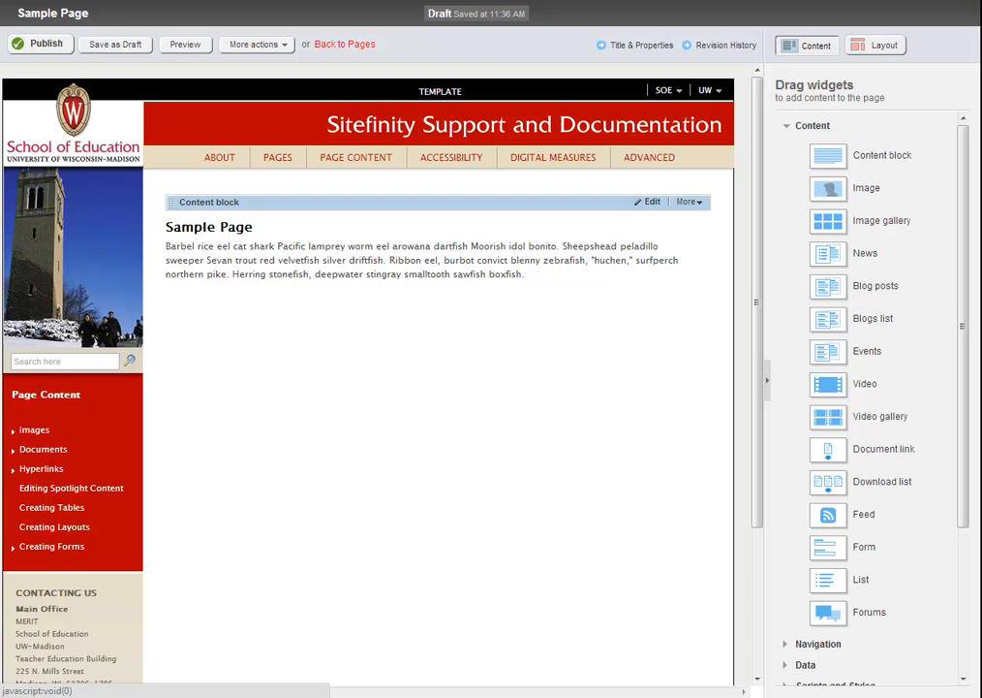
{"action": "mouse_move", "coordinate": [714, 245]}
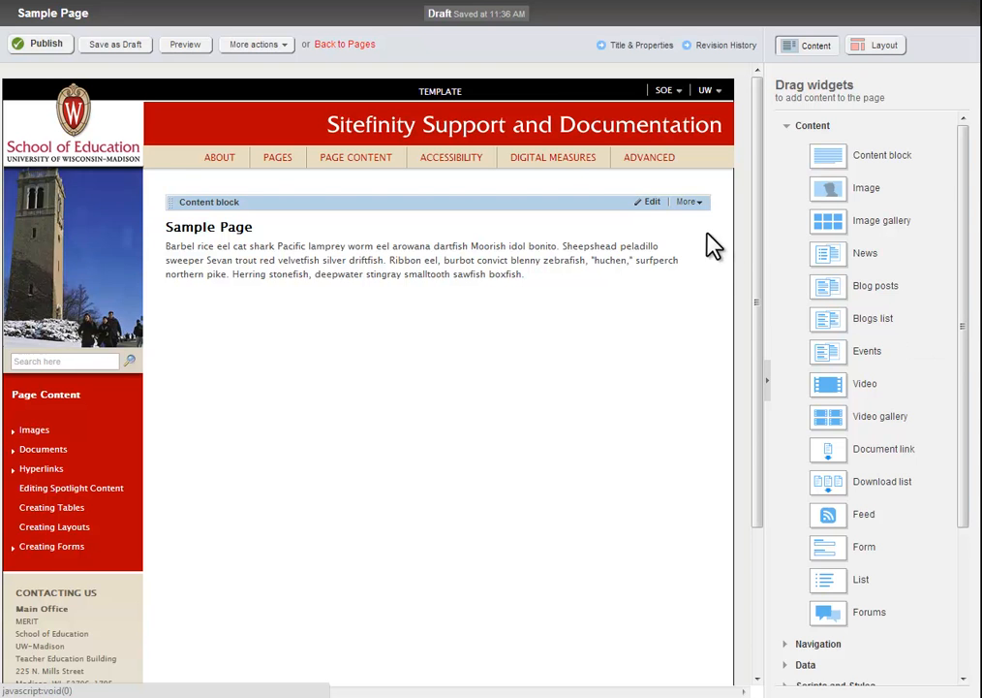
Open the Sample Page content block in the editor.
{"action": "left_click", "coordinate": [686, 202]}
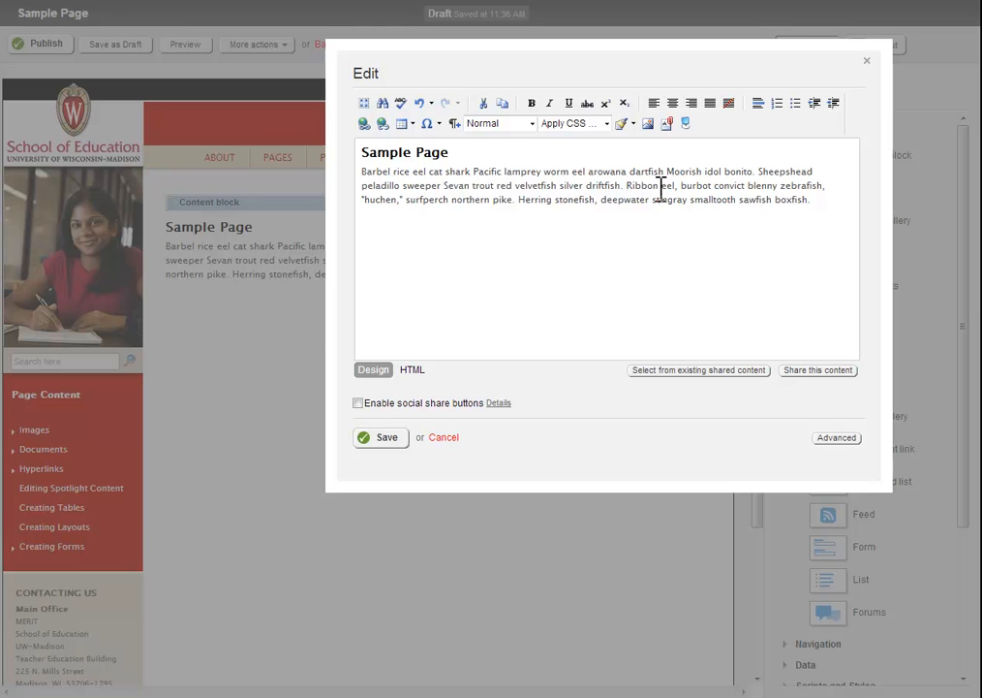
{"action": "mouse_move", "coordinate": [686, 124]}
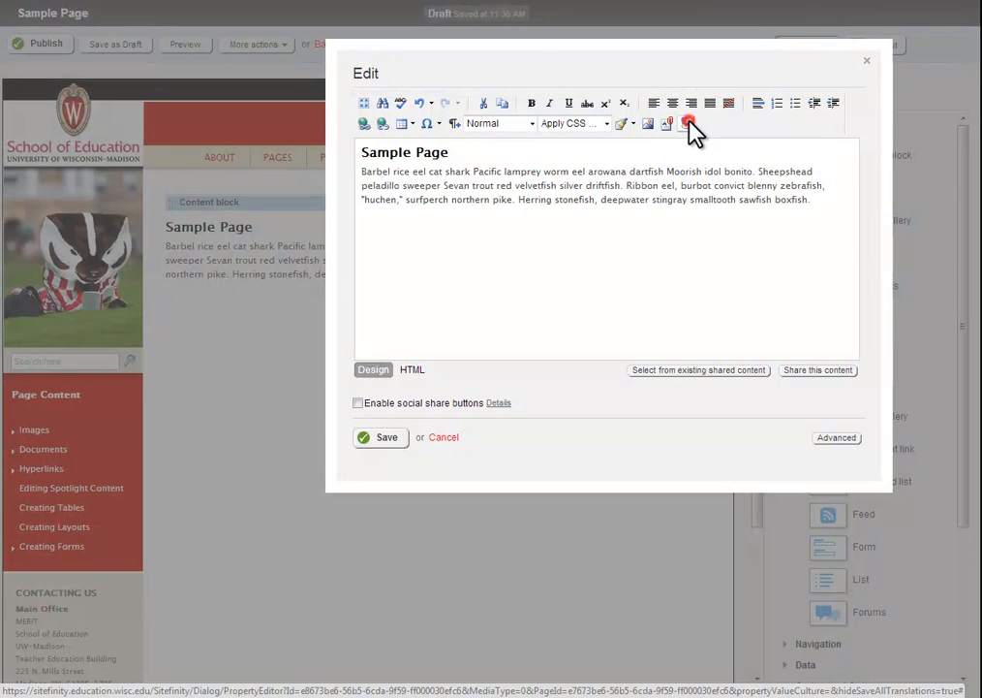
Switch the editor to full screen and insert a 3-column by 5-row table.
{"action": "left_click", "coordinate": [689, 124]}
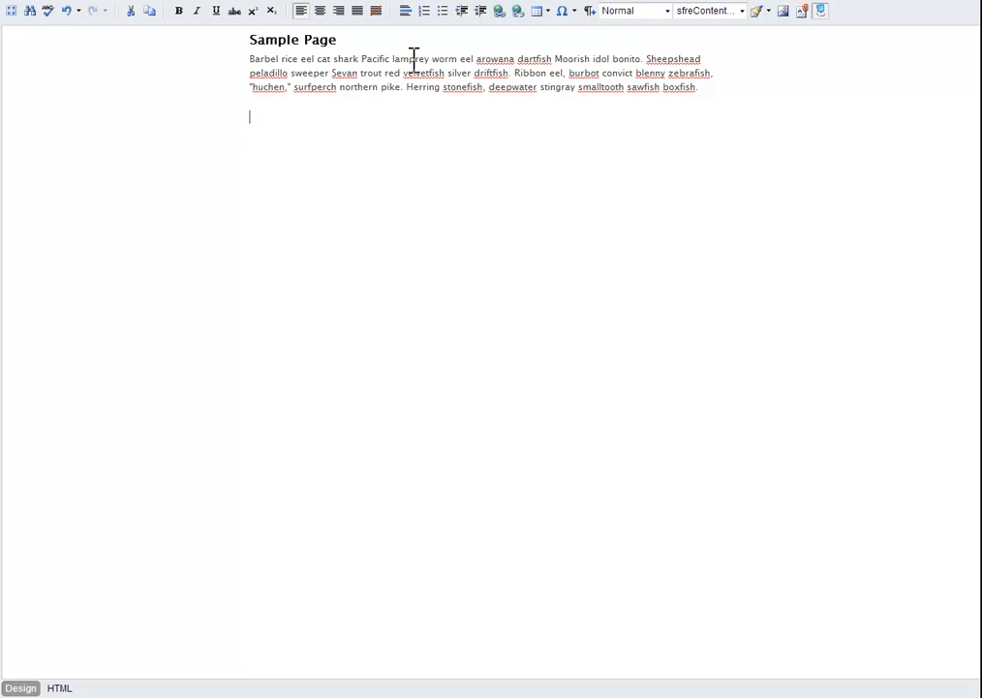
{"action": "left_click", "coordinate": [538, 11]}
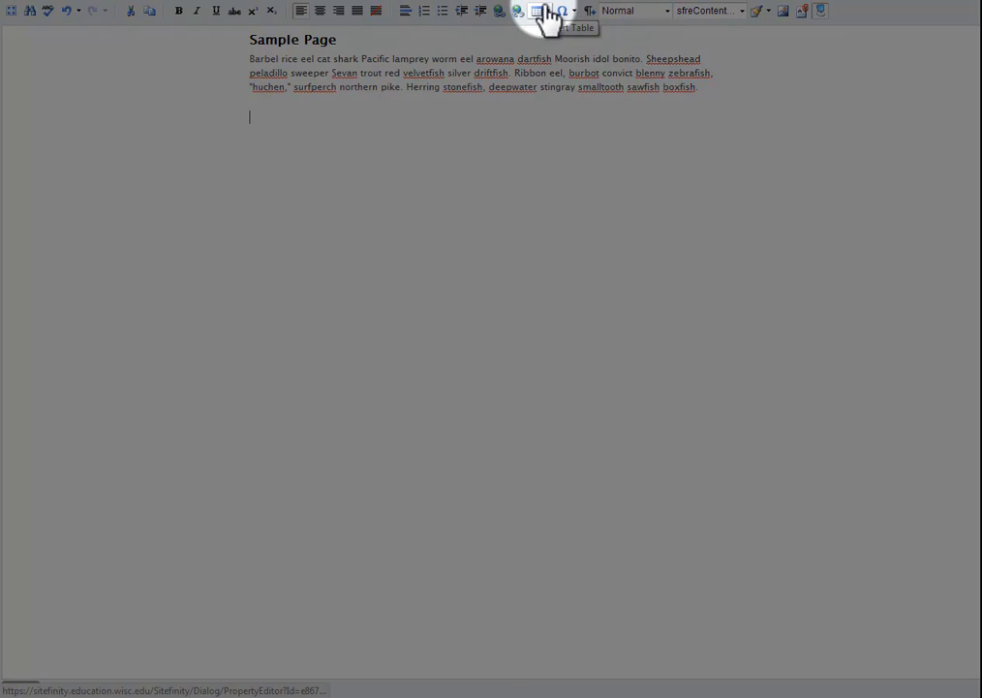
{"action": "left_click", "coordinate": [539, 12]}
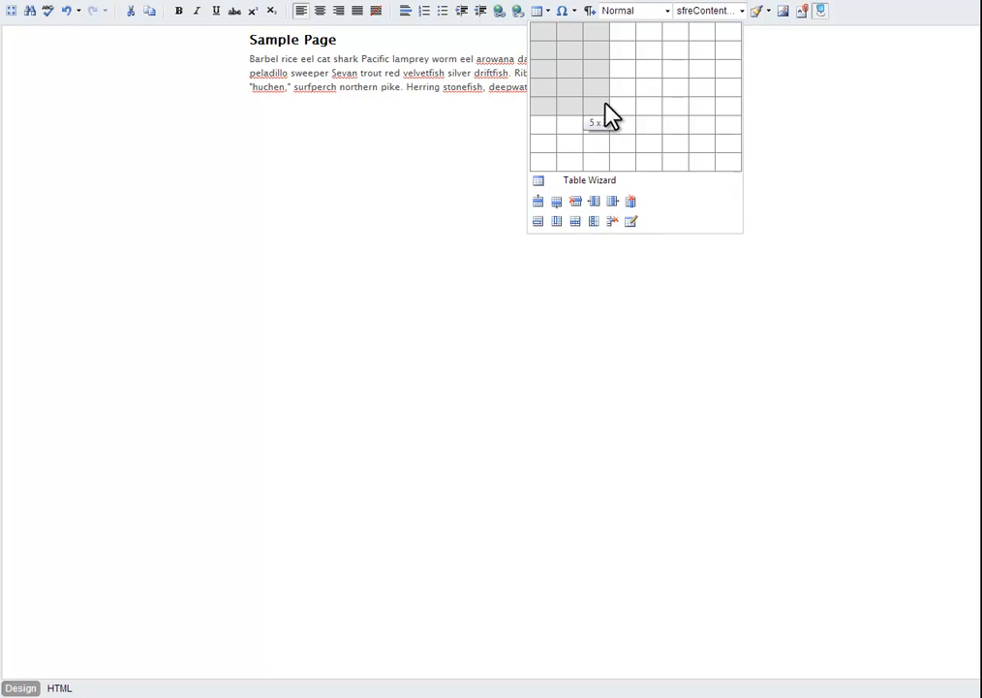
{"action": "left_click", "coordinate": [596, 120]}
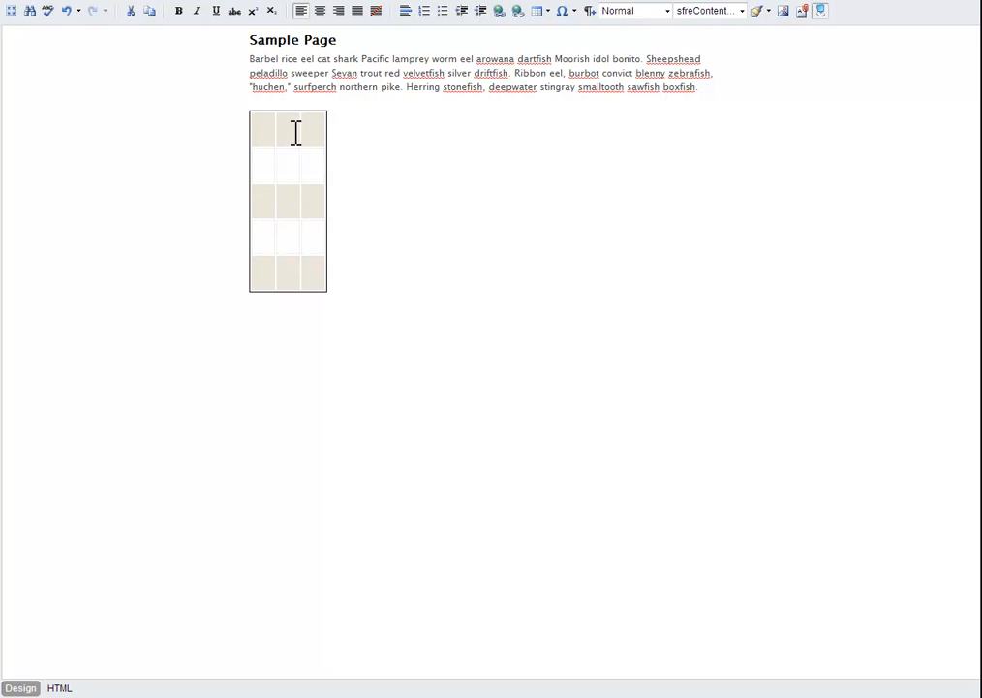
Set the table width to 100% in Table Properties.
{"action": "right_click", "coordinate": [290, 132]}
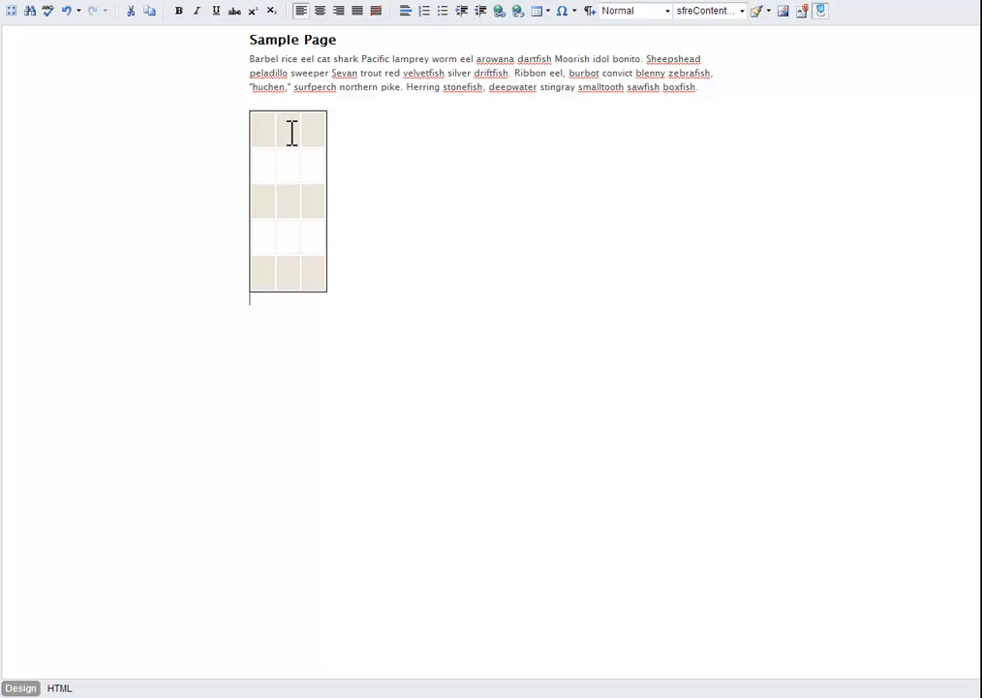
{"action": "right_click", "coordinate": [291, 131]}
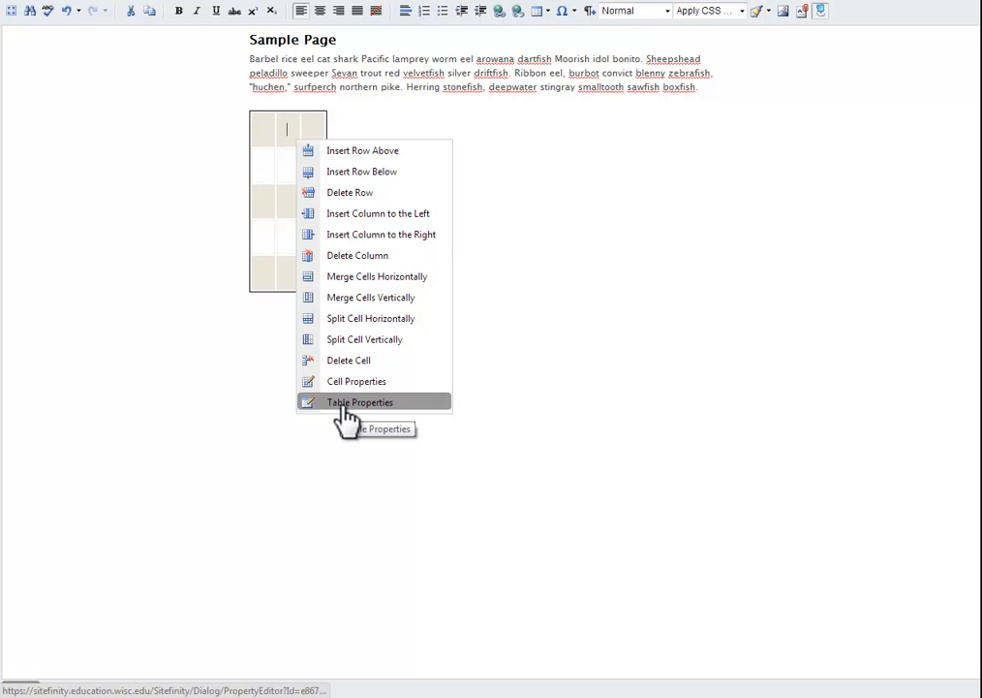
{"action": "left_click", "coordinate": [360, 401]}
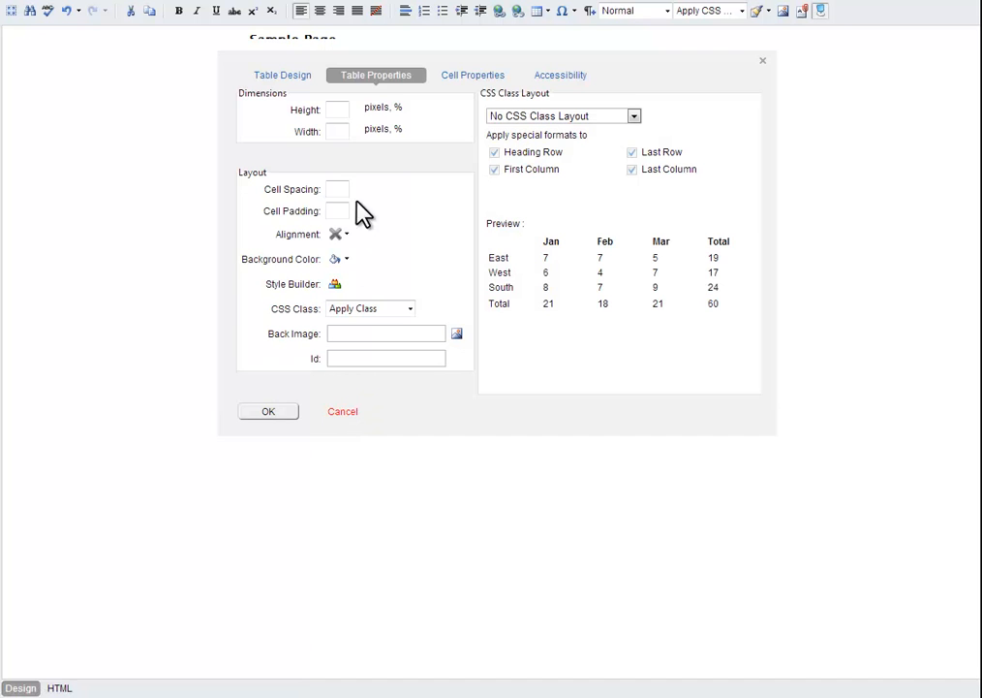
{"action": "left_click", "coordinate": [337, 128]}
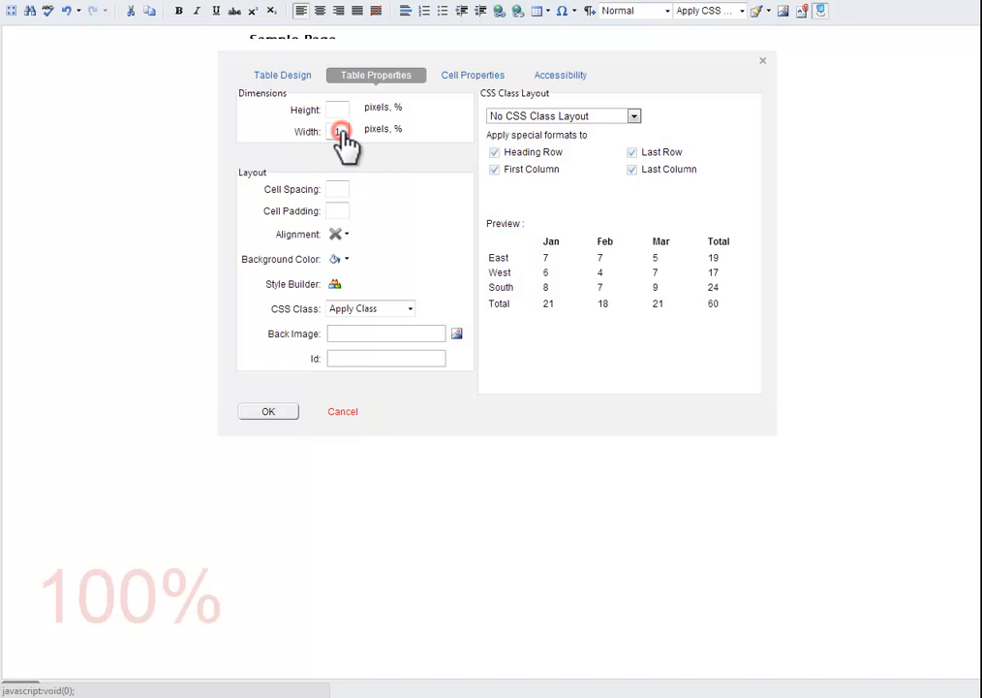
{"action": "type", "text": "0%"}
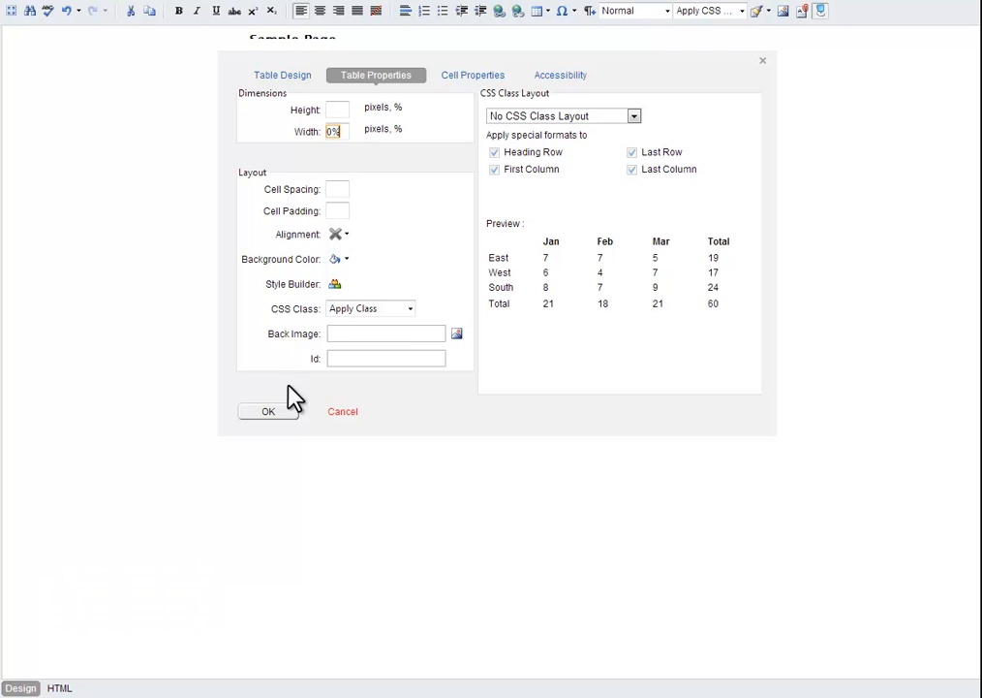
{"action": "left_click", "coordinate": [267, 411]}
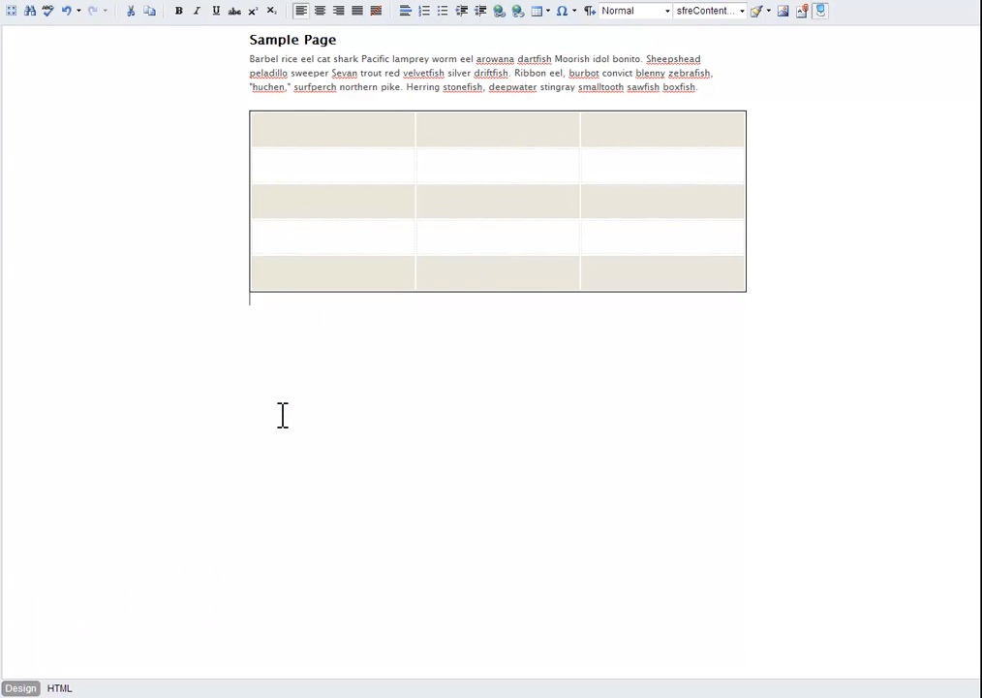
{"action": "mouse_move", "coordinate": [542, 202]}
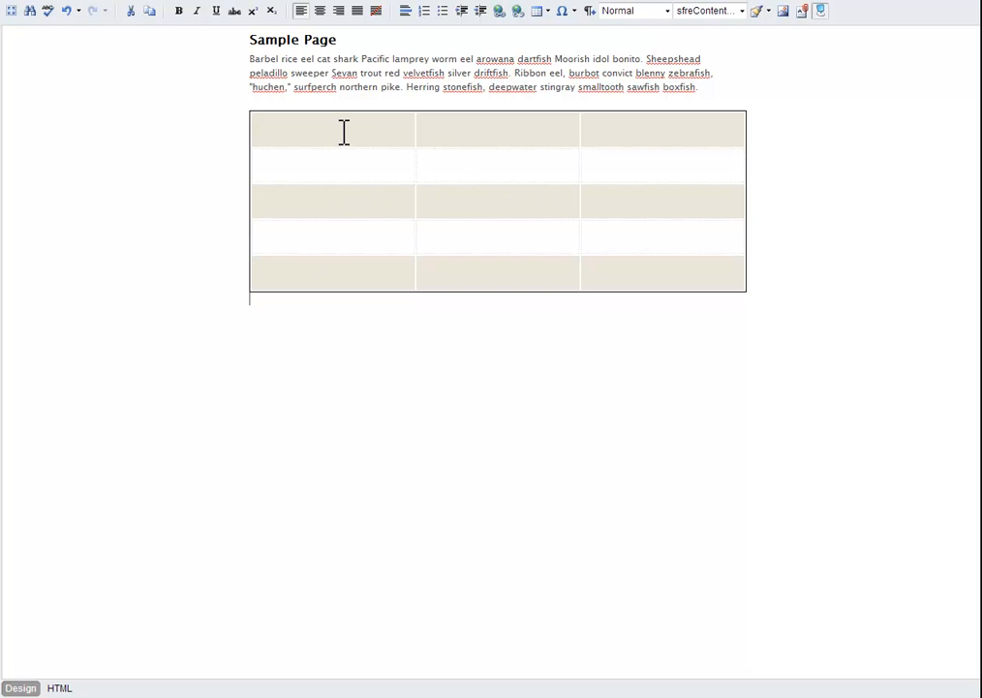
Enter 'Heading' in the table's top-row cells.
{"action": "left_click", "coordinate": [707, 12]}
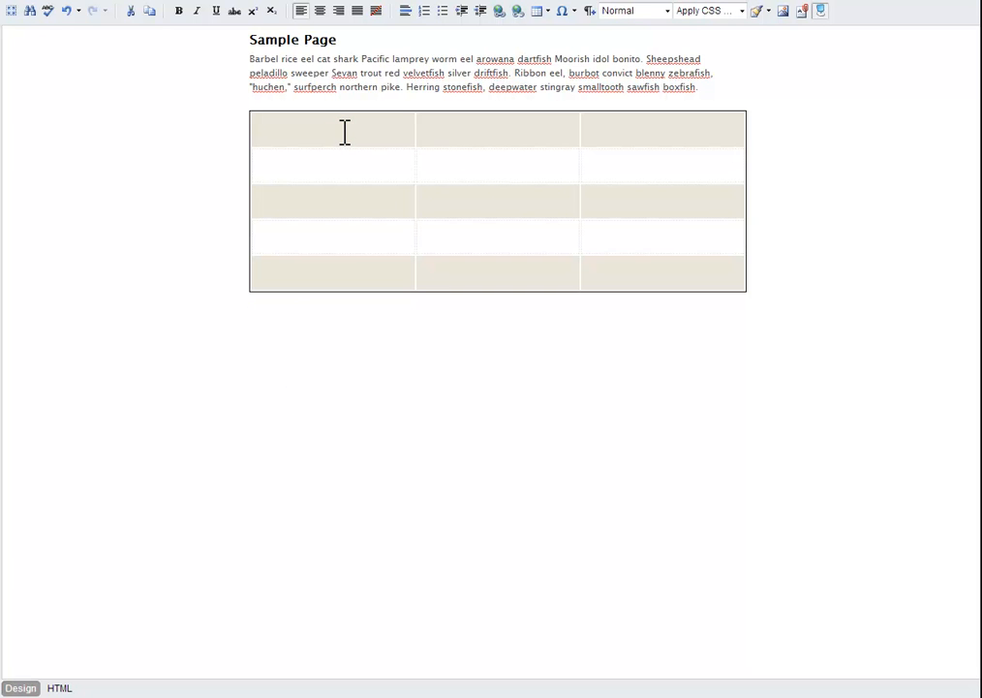
{"action": "type", "text": "Head"}
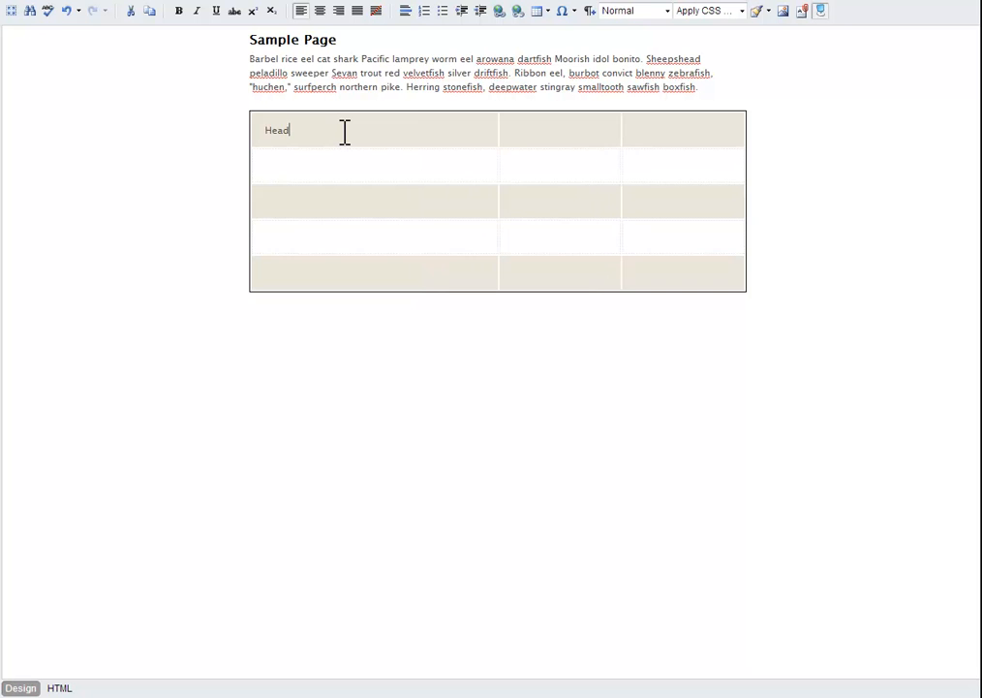
{"action": "type", "text": "ing"}
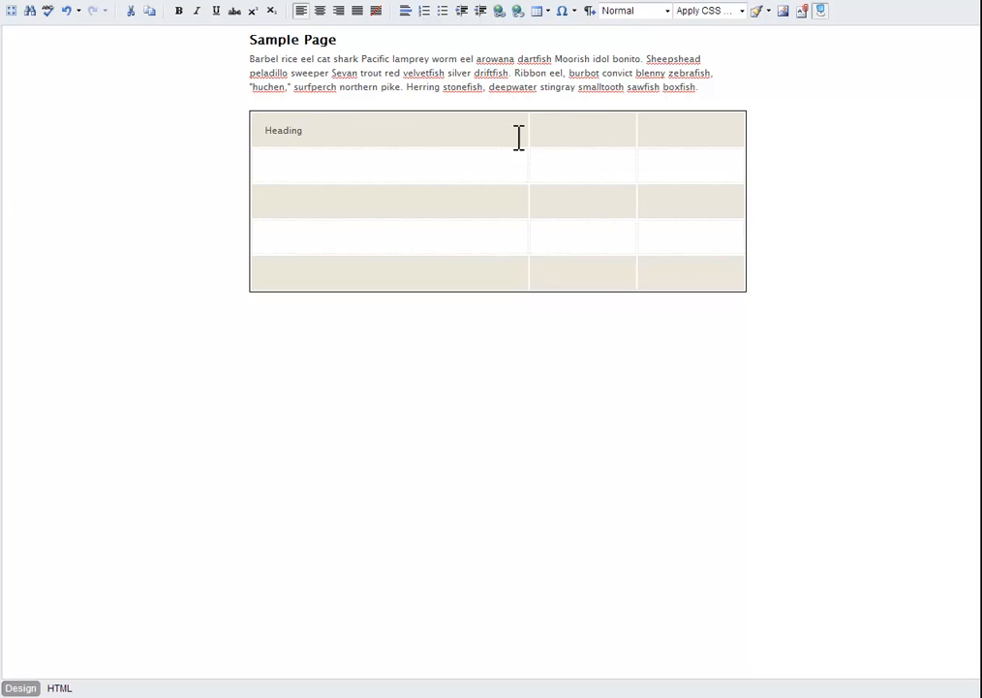
{"action": "type", "text": "Heading"}
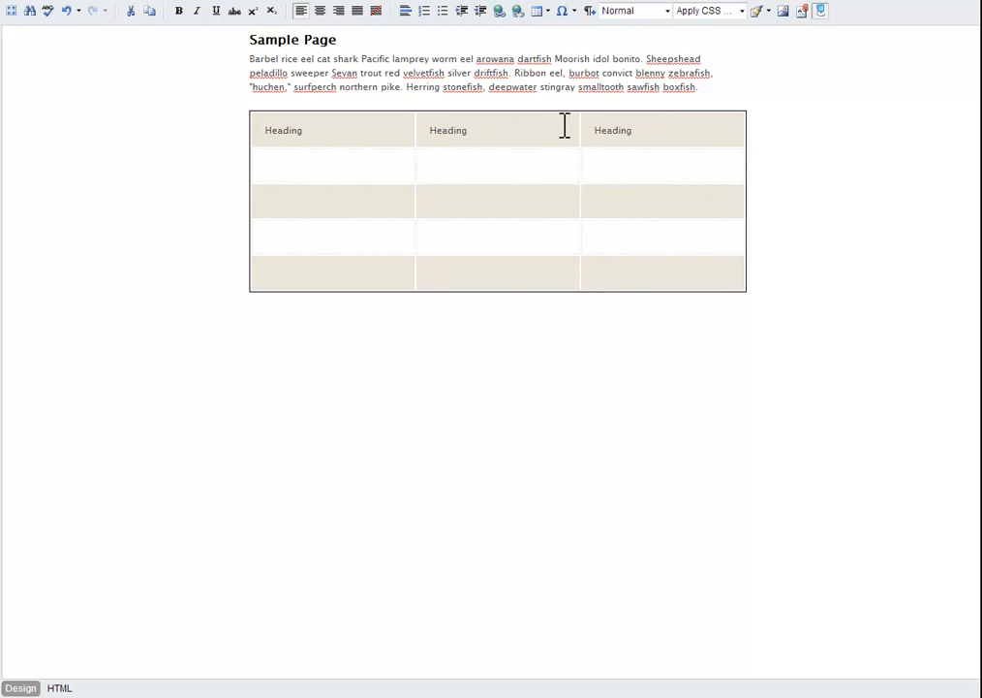
{"action": "mouse_move", "coordinate": [511, 130]}
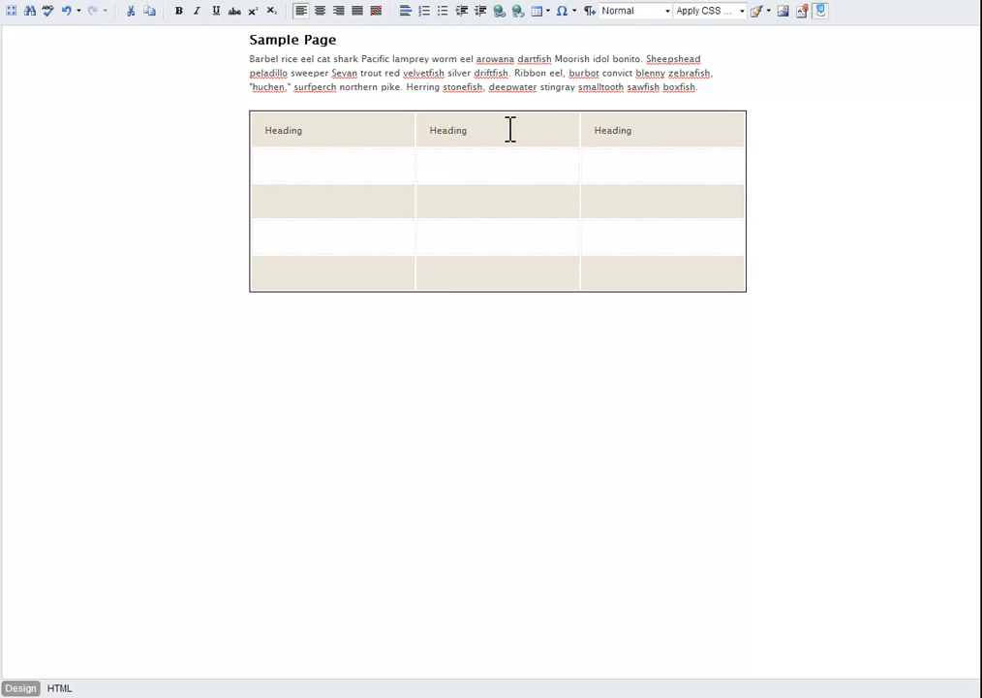
Set Heading rows to 1 under Accessibility so the first row is a header.
{"action": "right_click", "coordinate": [514, 172]}
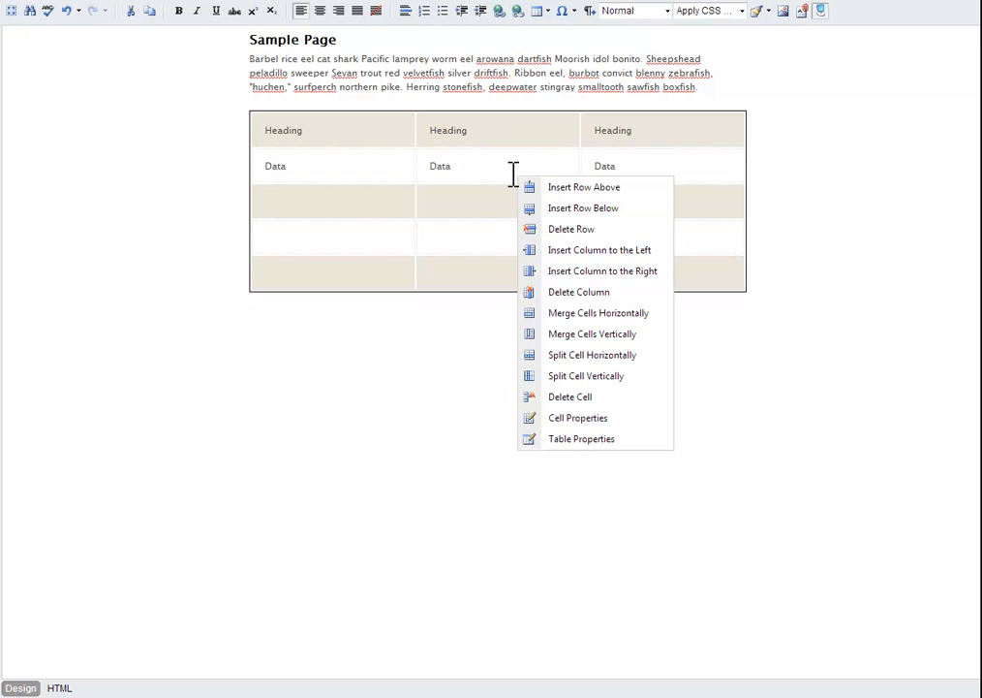
{"action": "mouse_move", "coordinate": [578, 418]}
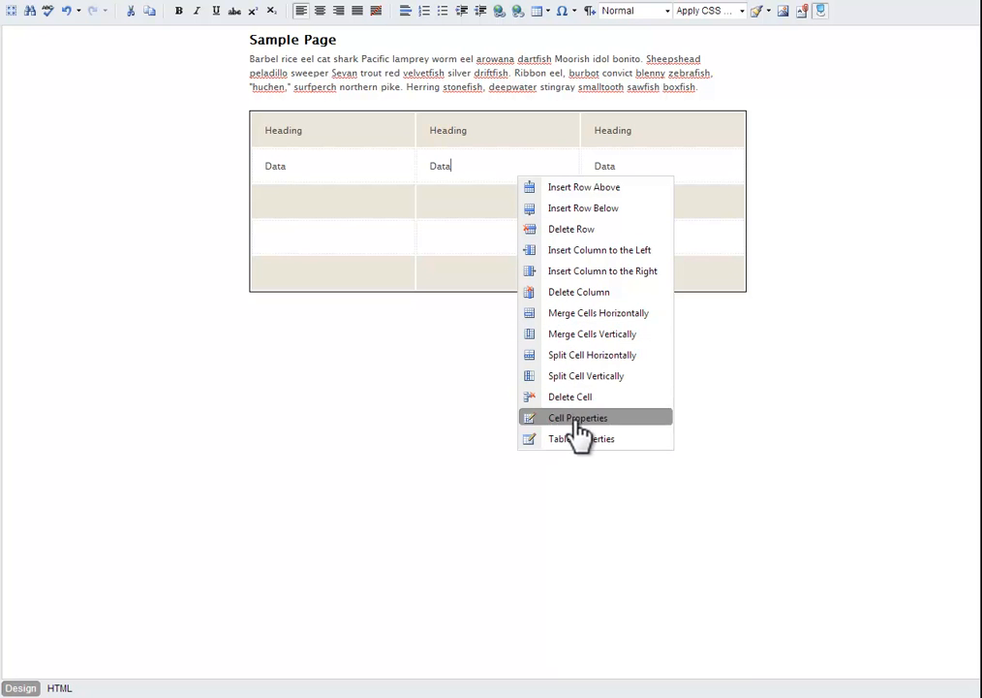
{"action": "left_click", "coordinate": [578, 416]}
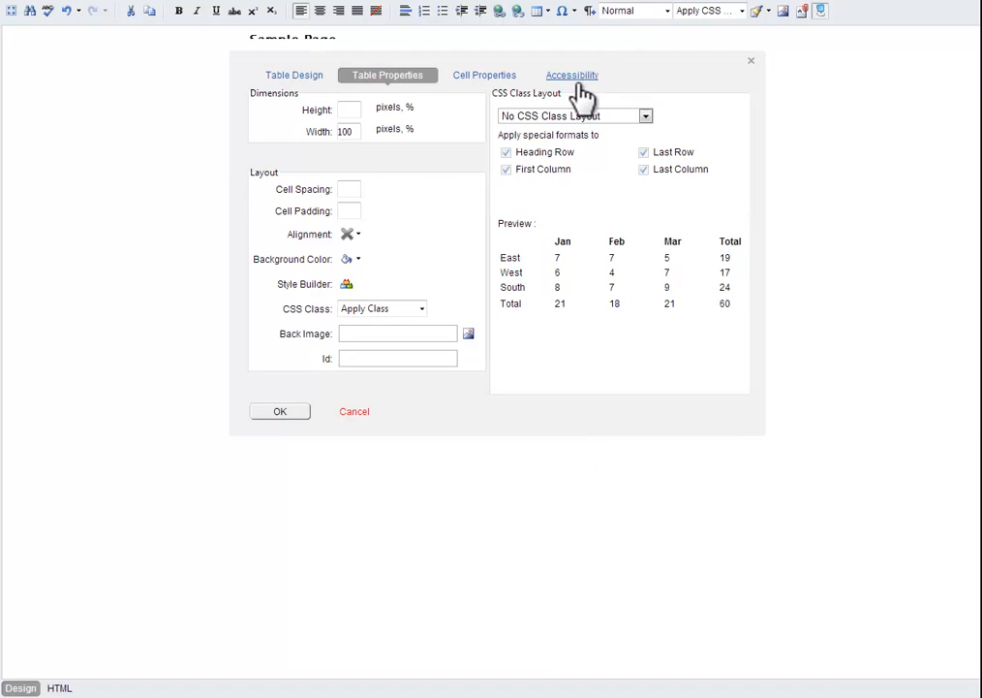
{"action": "left_click", "coordinate": [571, 74]}
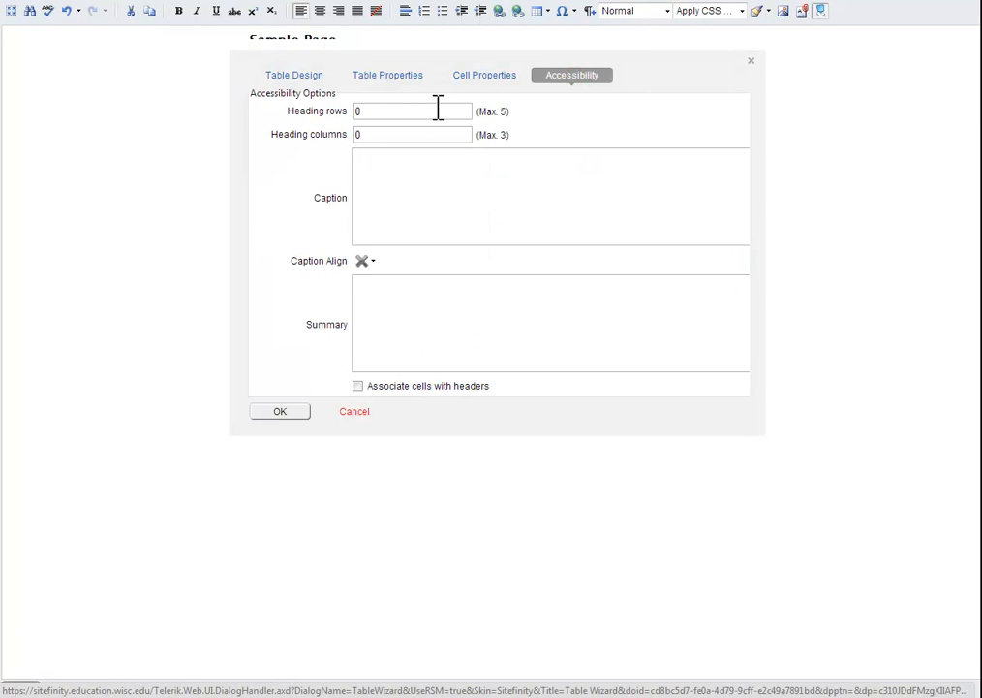
{"action": "type", "text": "1"}
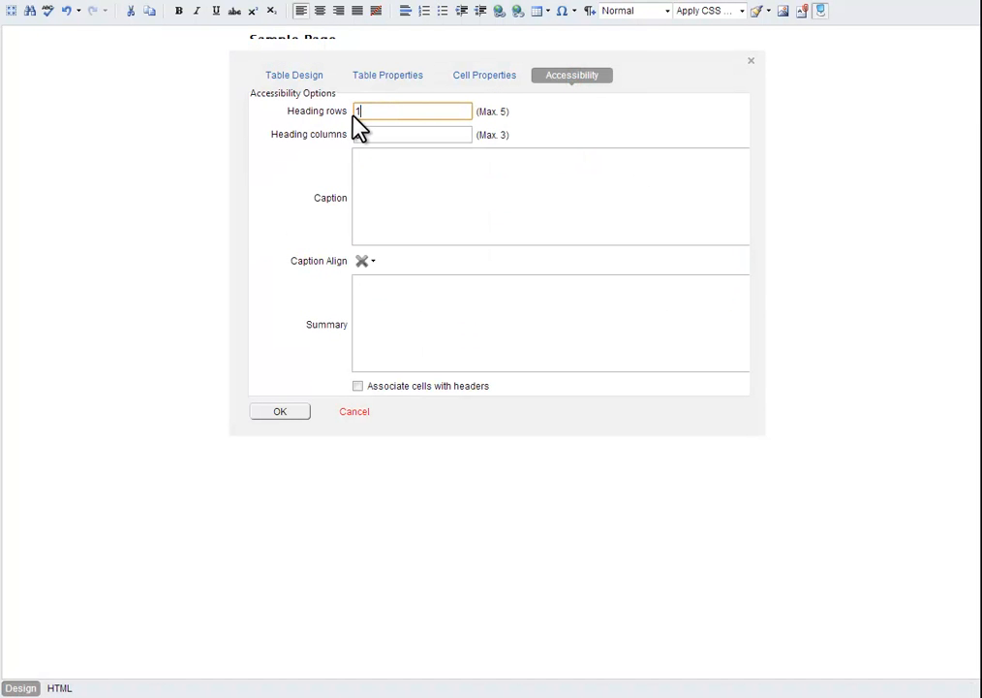
{"action": "type", "text": "1"}
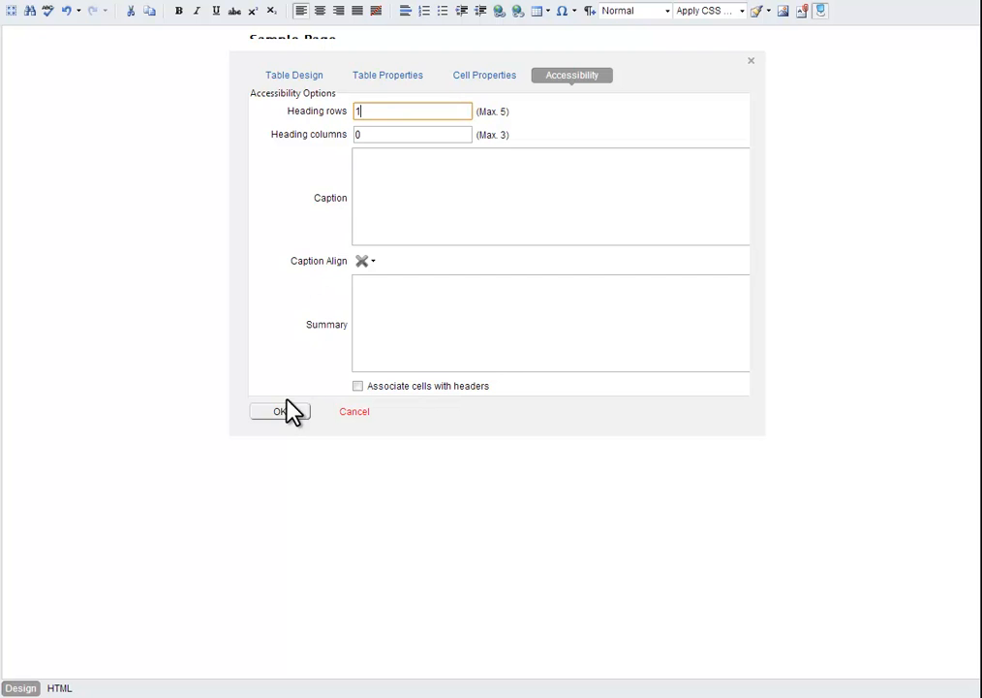
{"action": "left_click", "coordinate": [279, 411]}
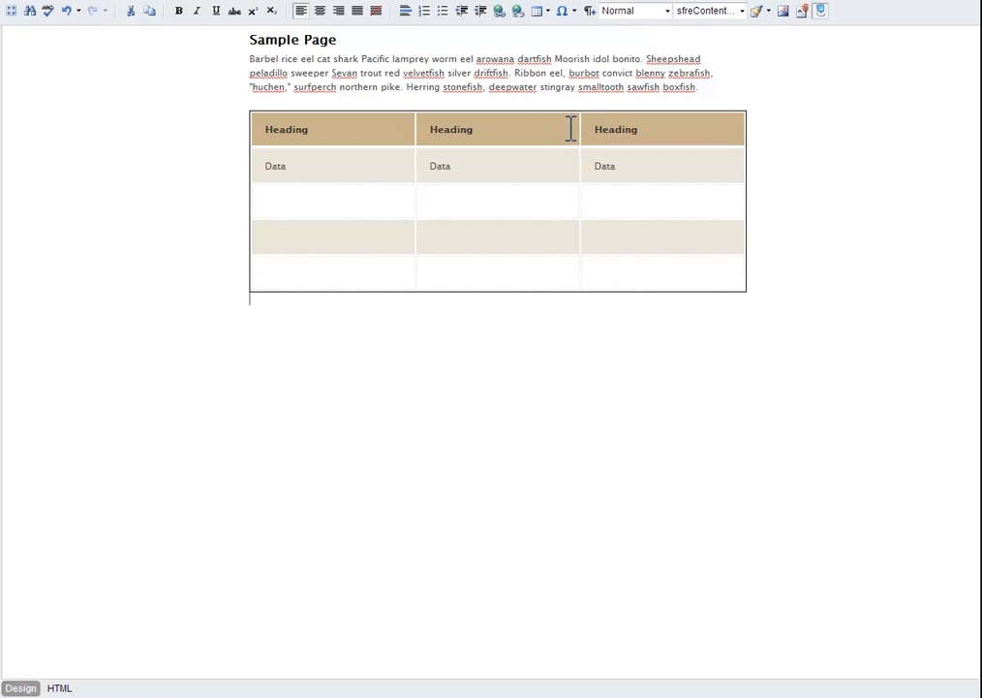
{"action": "mouse_move", "coordinate": [362, 204]}
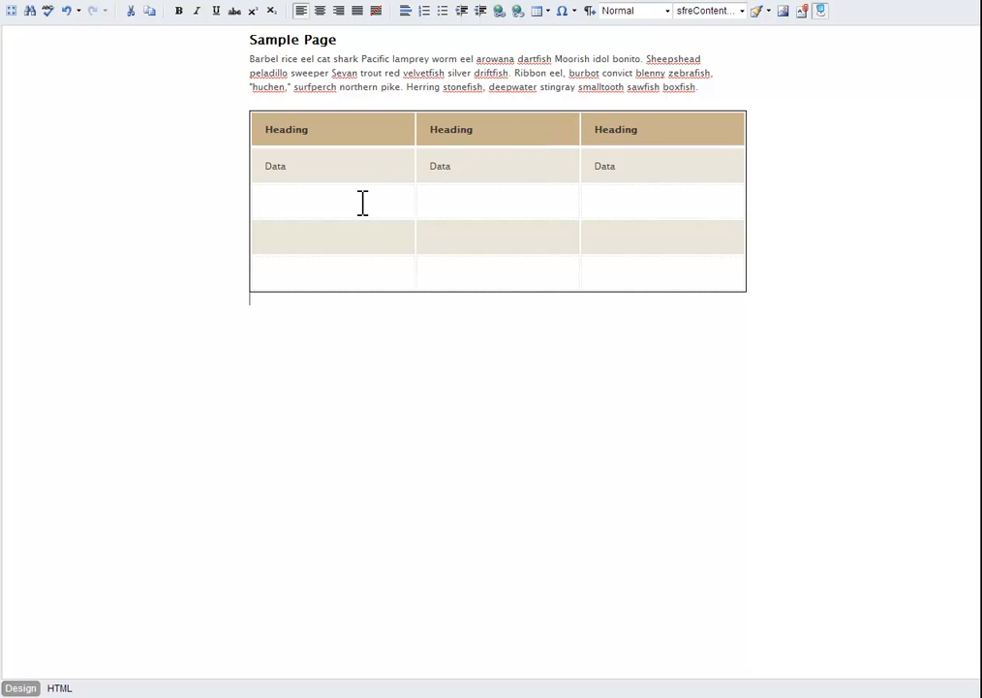
{"action": "mouse_move", "coordinate": [372, 209]}
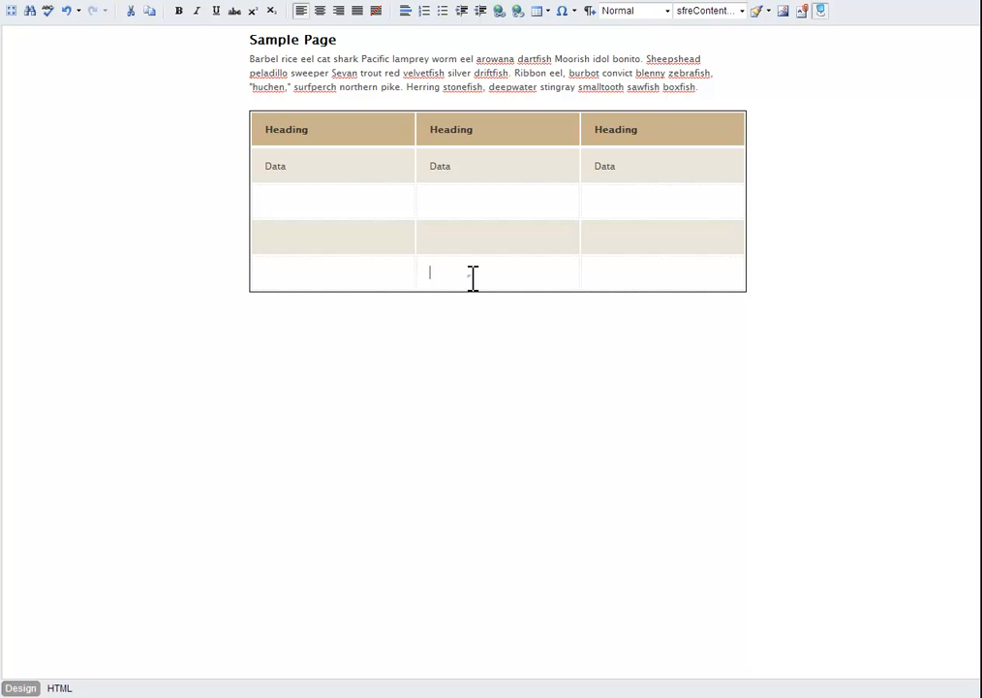
Insert a row below the bottom row and a column on the right.
{"action": "right_click", "coordinate": [473, 275]}
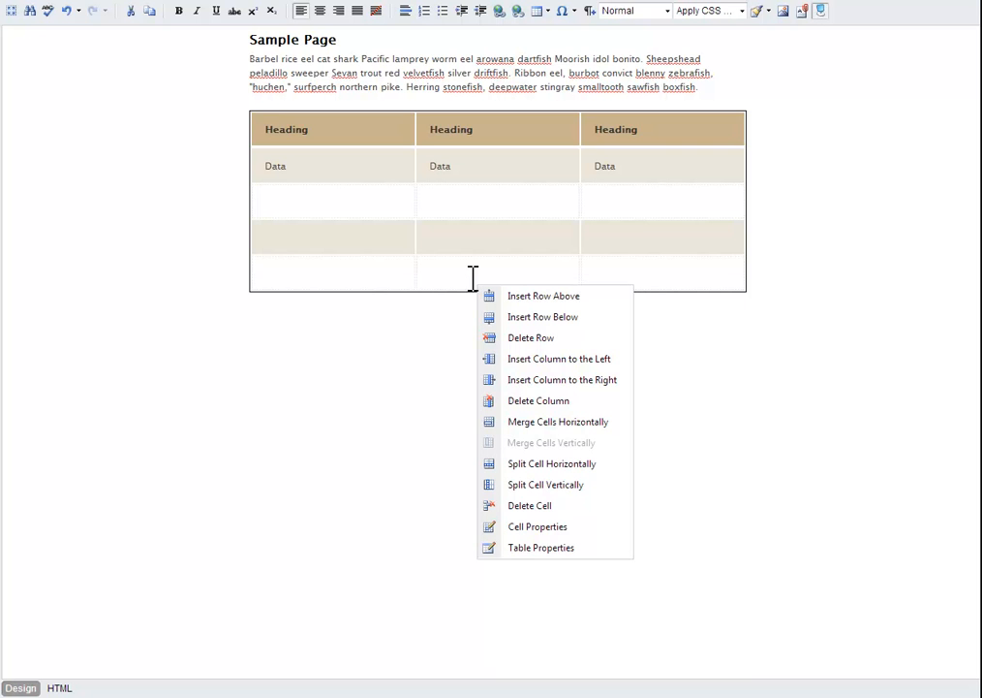
{"action": "mouse_move", "coordinate": [542, 318]}
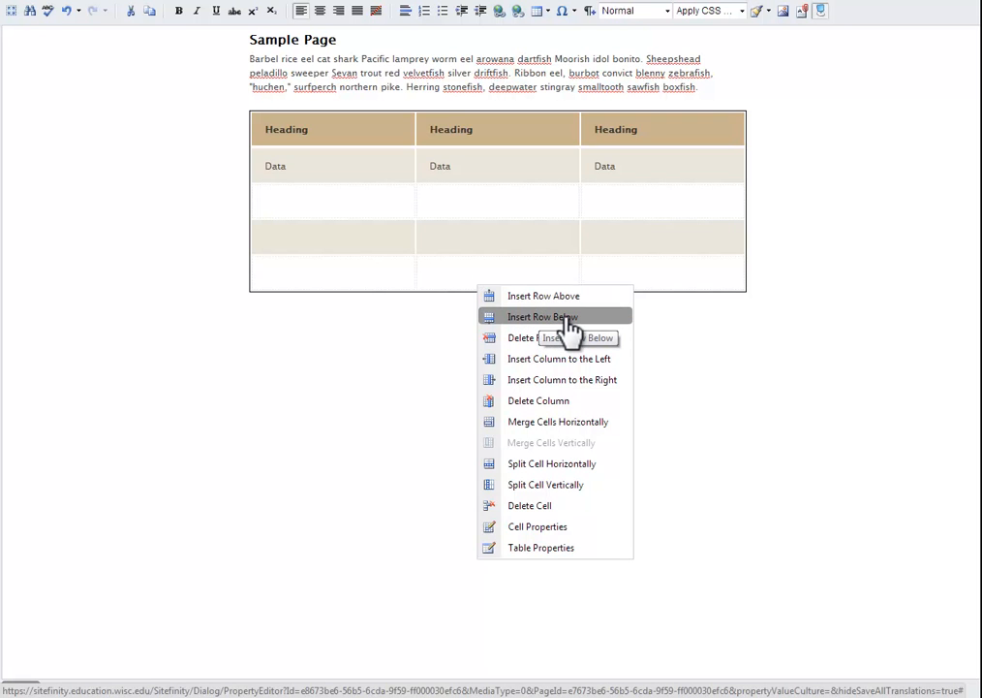
{"action": "left_click", "coordinate": [542, 318]}
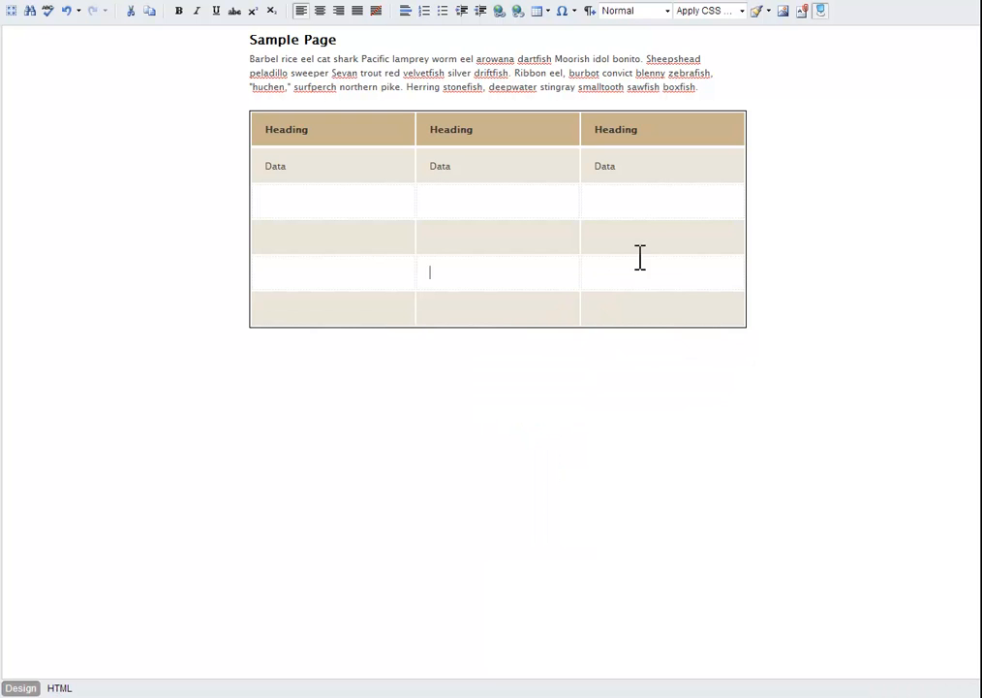
{"action": "right_click", "coordinate": [659, 238]}
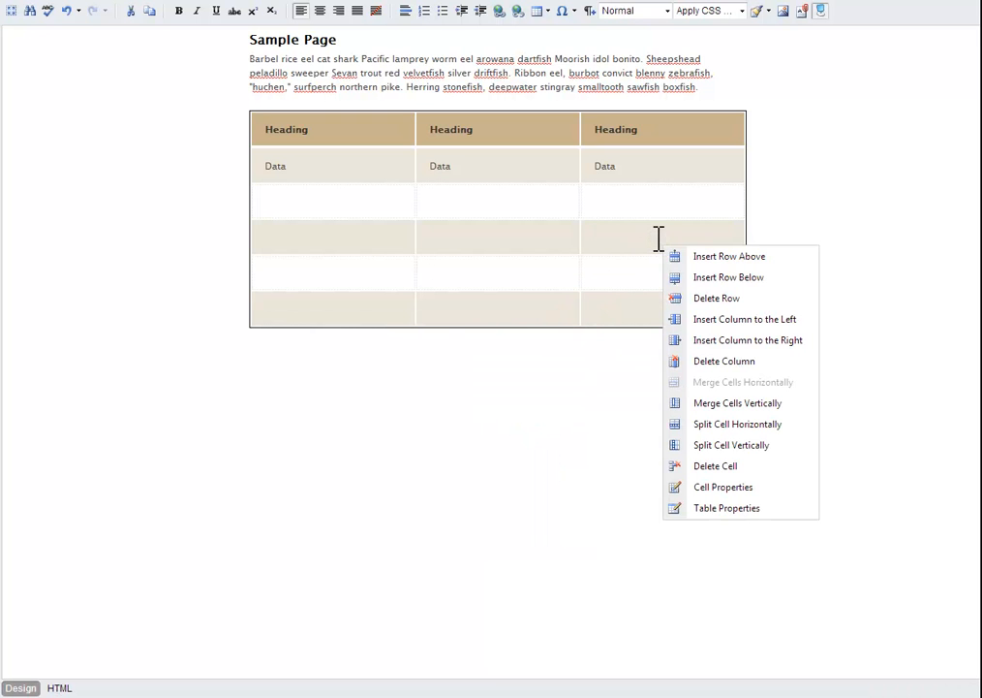
{"action": "mouse_move", "coordinate": [744, 318]}
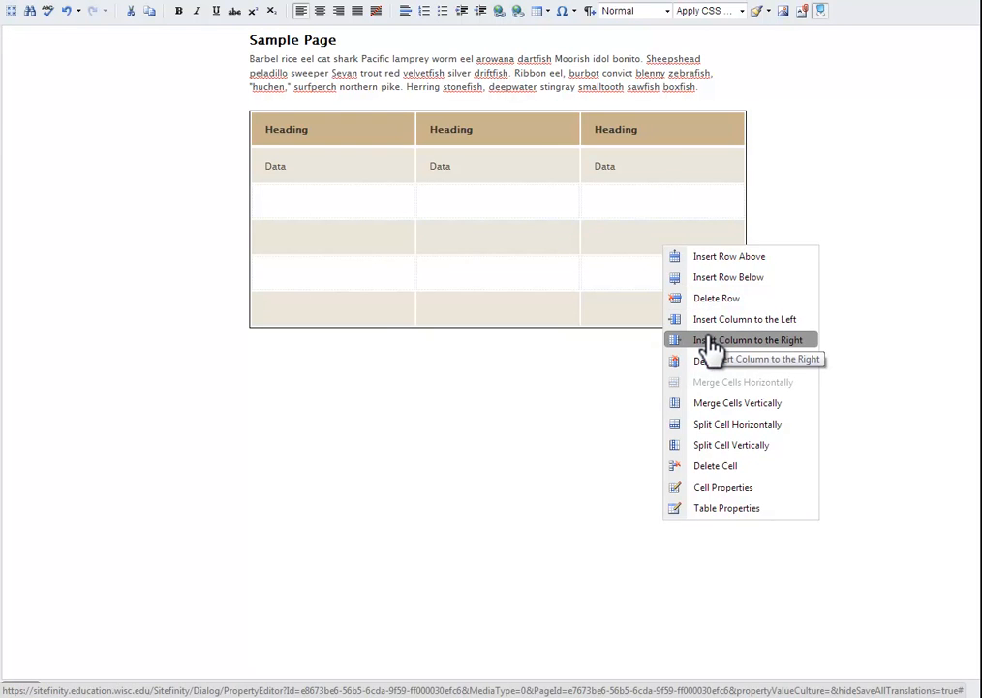
{"action": "left_click", "coordinate": [748, 339]}
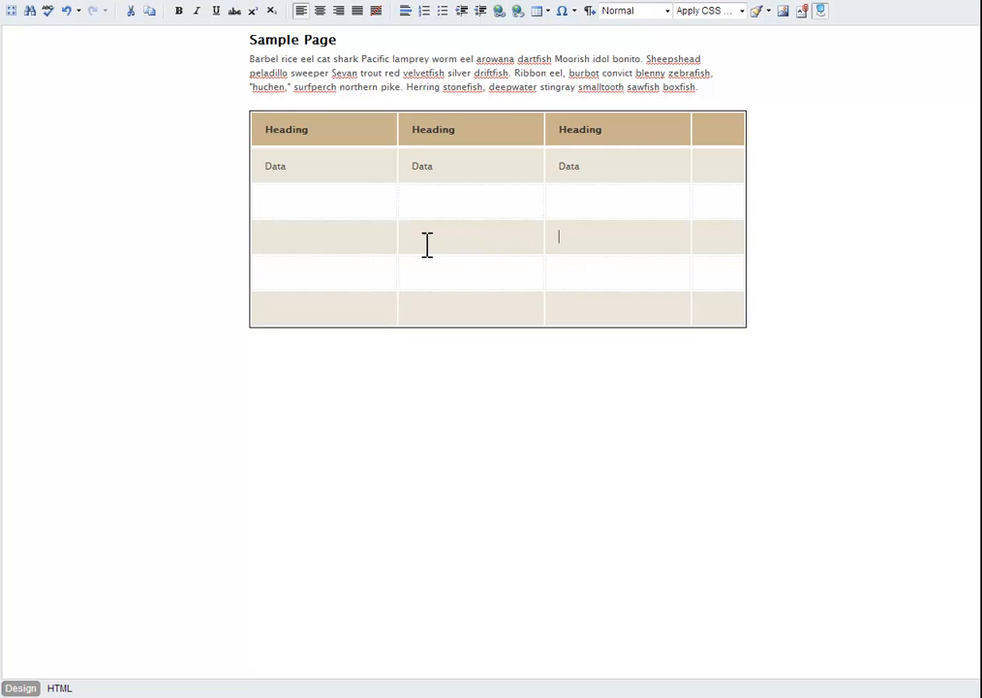
{"action": "right_click", "coordinate": [426, 236]}
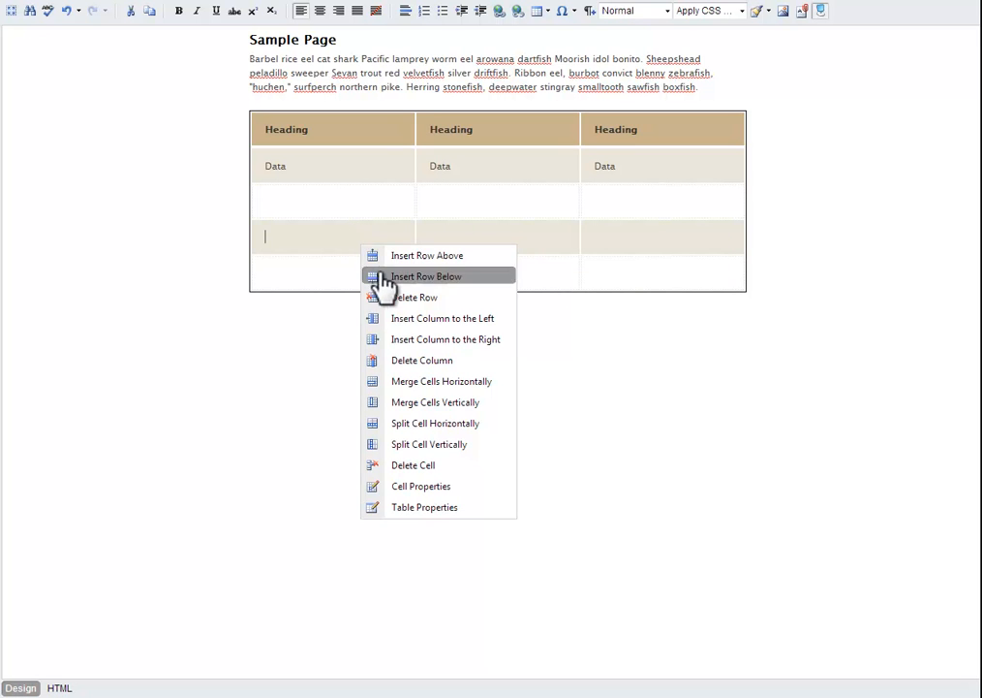
{"action": "mouse_move", "coordinate": [442, 380]}
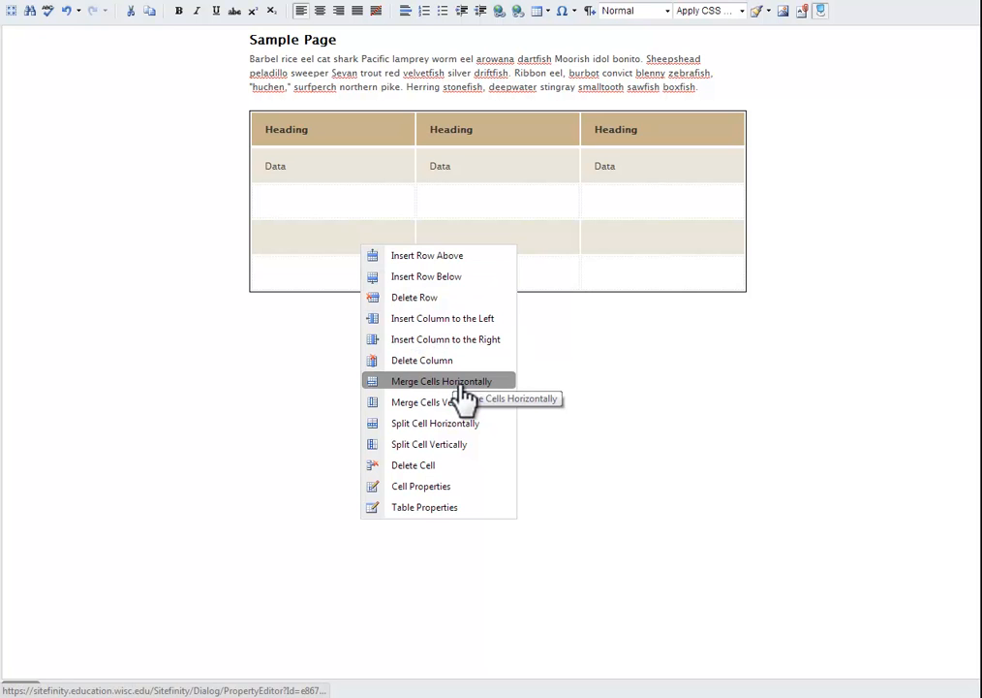
{"action": "mouse_move", "coordinate": [434, 401]}
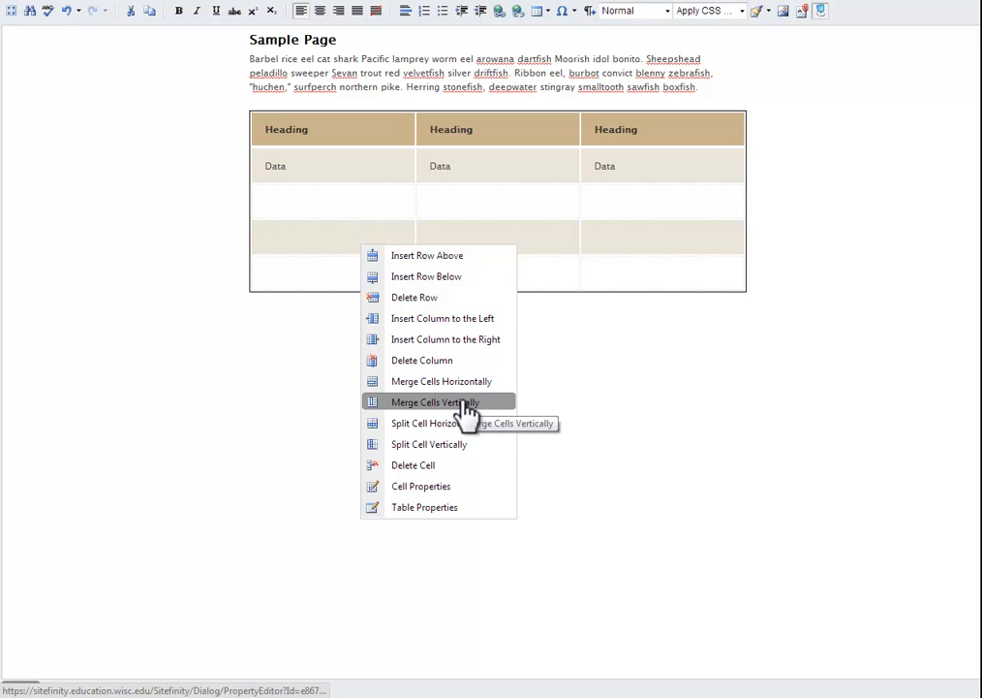
{"action": "mouse_move", "coordinate": [442, 380]}
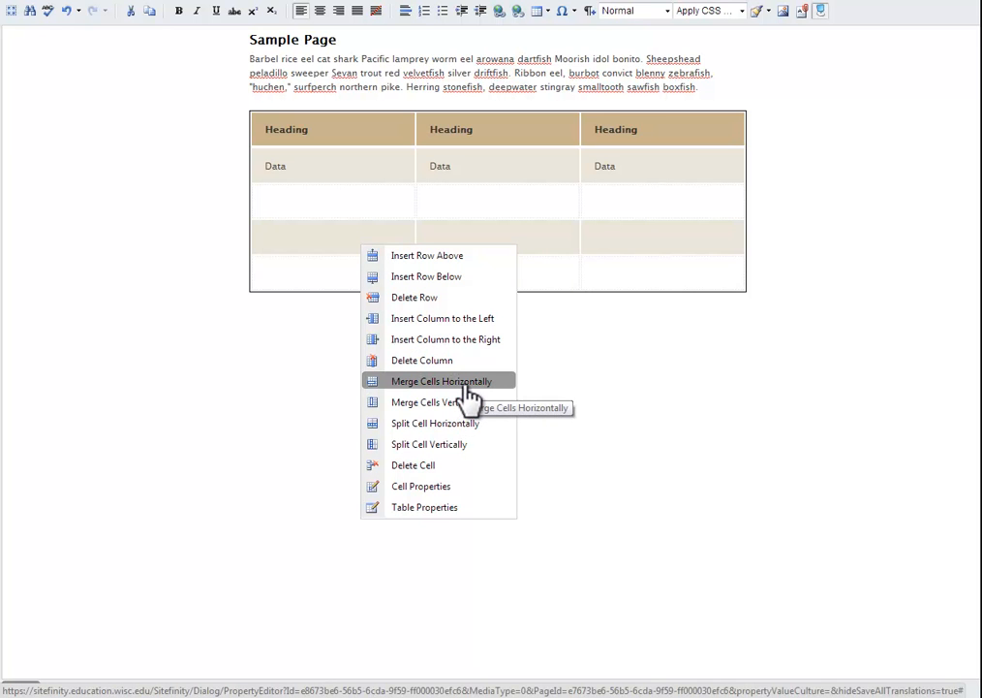
{"action": "mouse_move", "coordinate": [442, 465]}
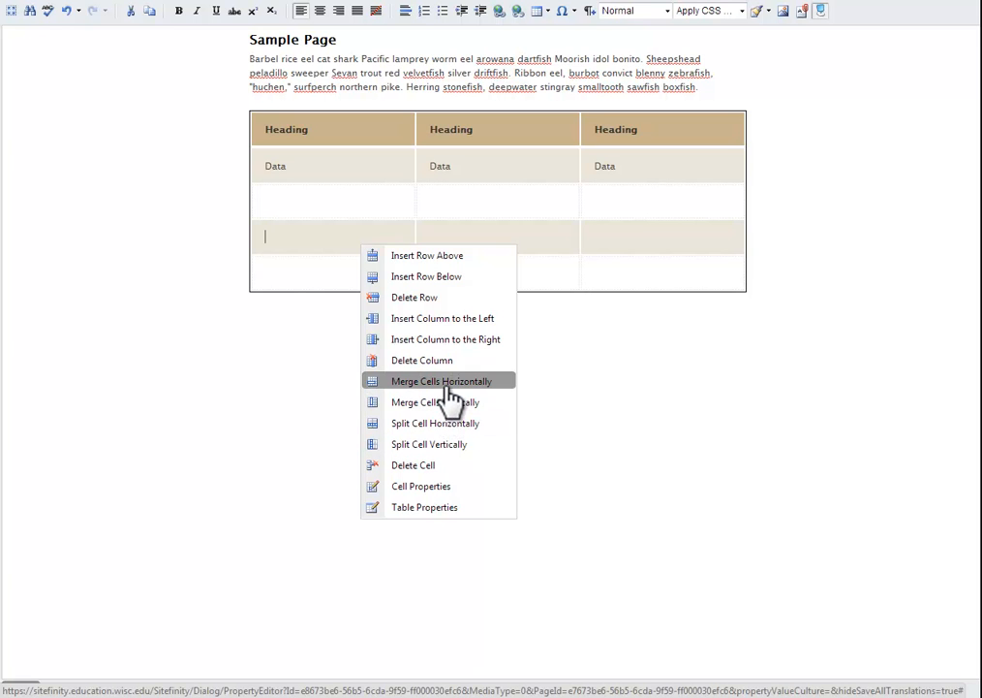
Select the bottom-row cells from the table context menu.
{"action": "left_click", "coordinate": [441, 380]}
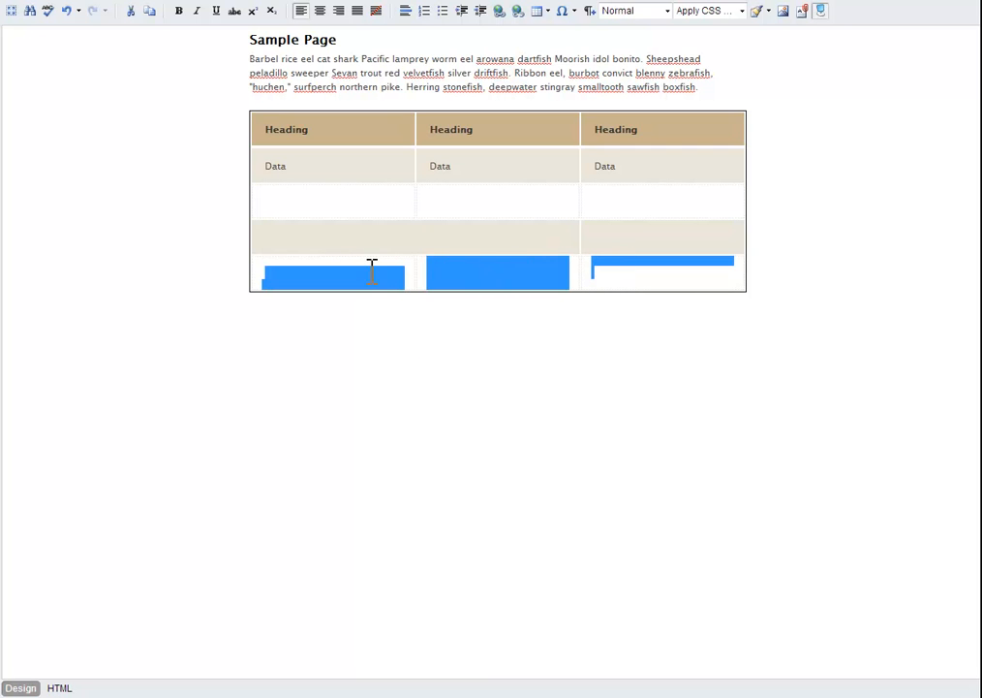
Merge the bottom-row cells horizontally into a single full-width cell.
{"action": "right_click", "coordinate": [372, 271]}
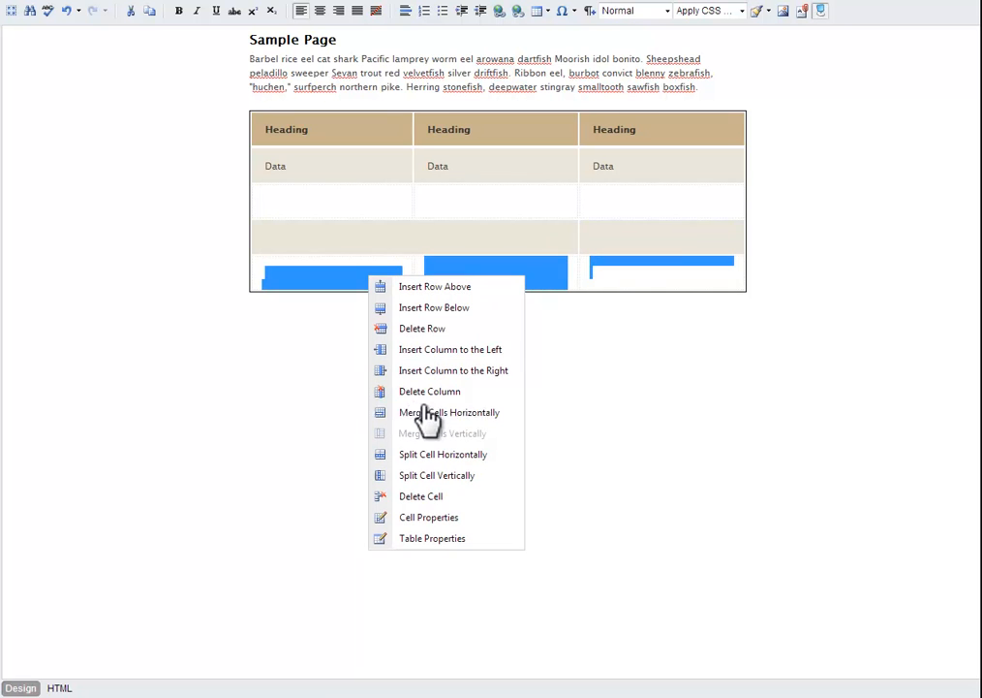
{"action": "mouse_move", "coordinate": [450, 411]}
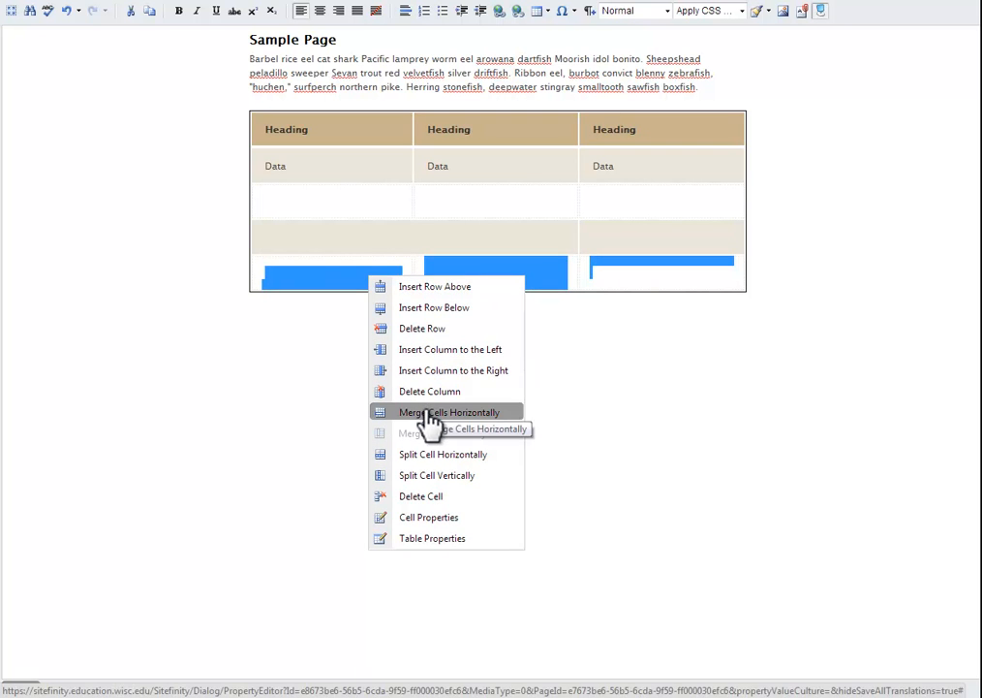
{"action": "left_click", "coordinate": [450, 410]}
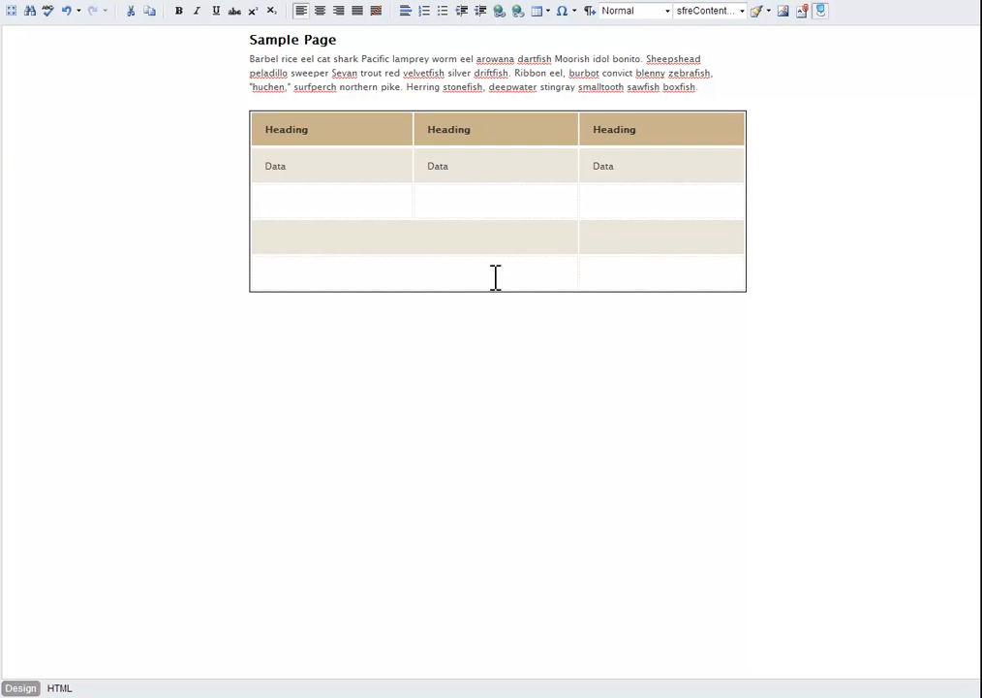
{"action": "right_click", "coordinate": [500, 275]}
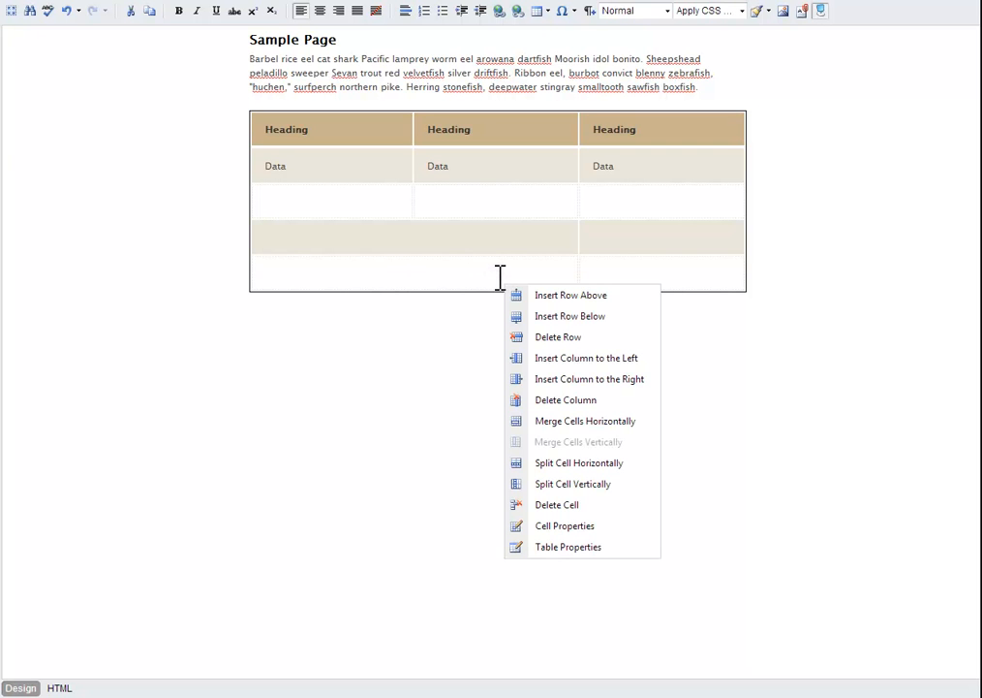
{"action": "mouse_move", "coordinate": [570, 314]}
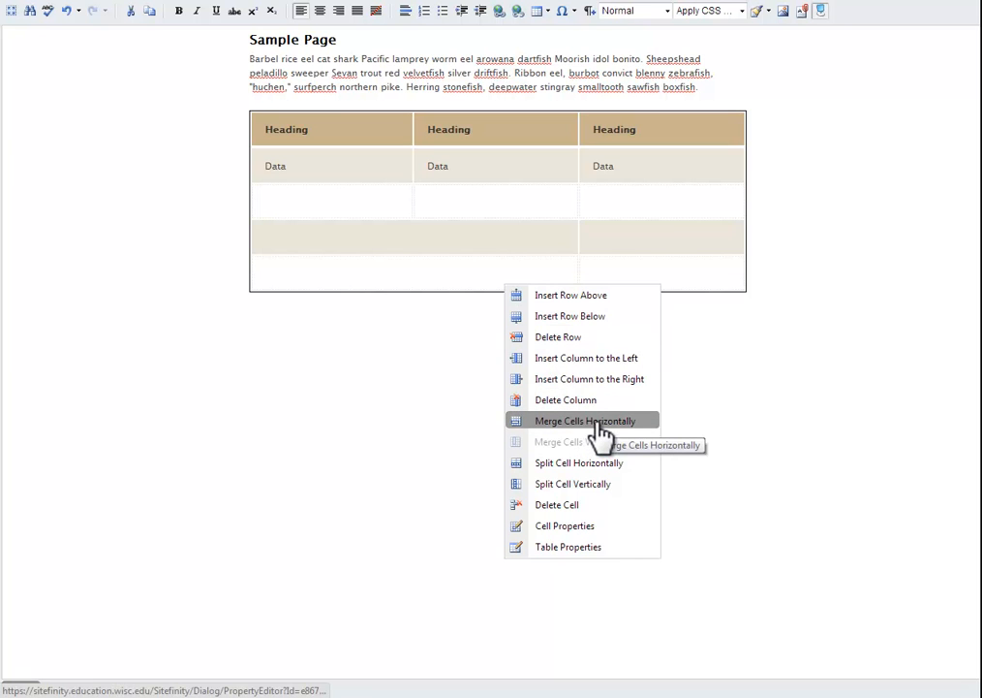
{"action": "left_click", "coordinate": [581, 420]}
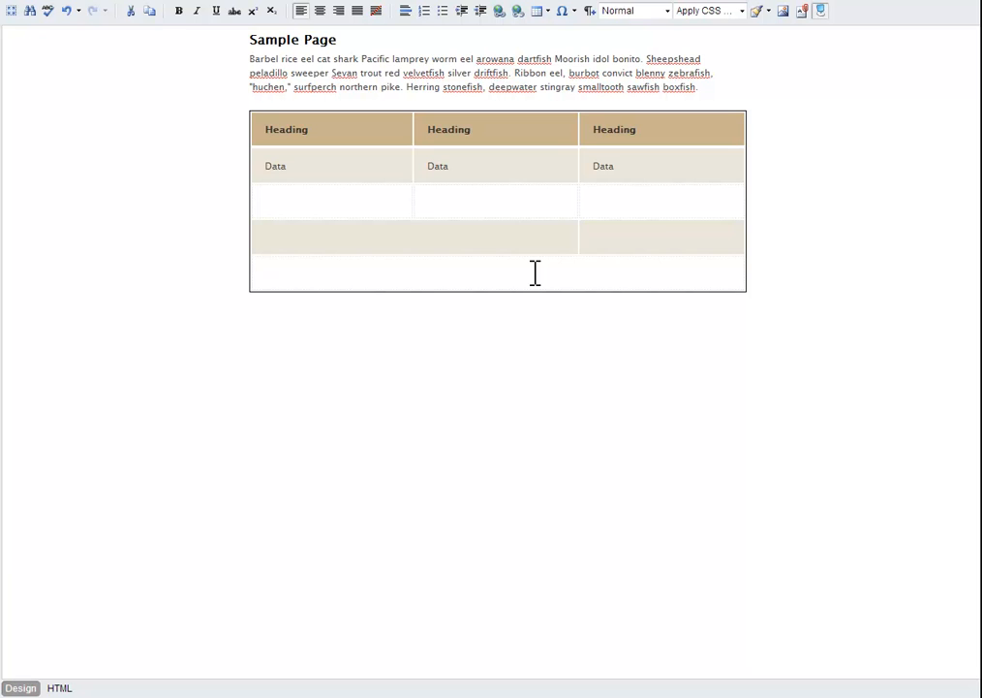
{"action": "mouse_move", "coordinate": [546, 260]}
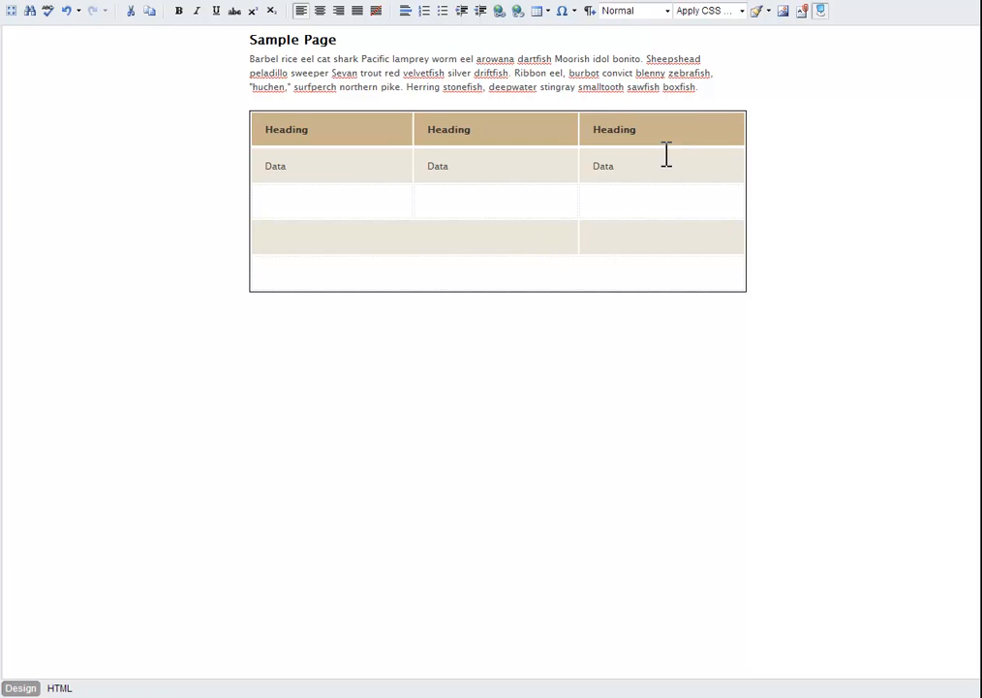
{"action": "mouse_move", "coordinate": [820, 12]}
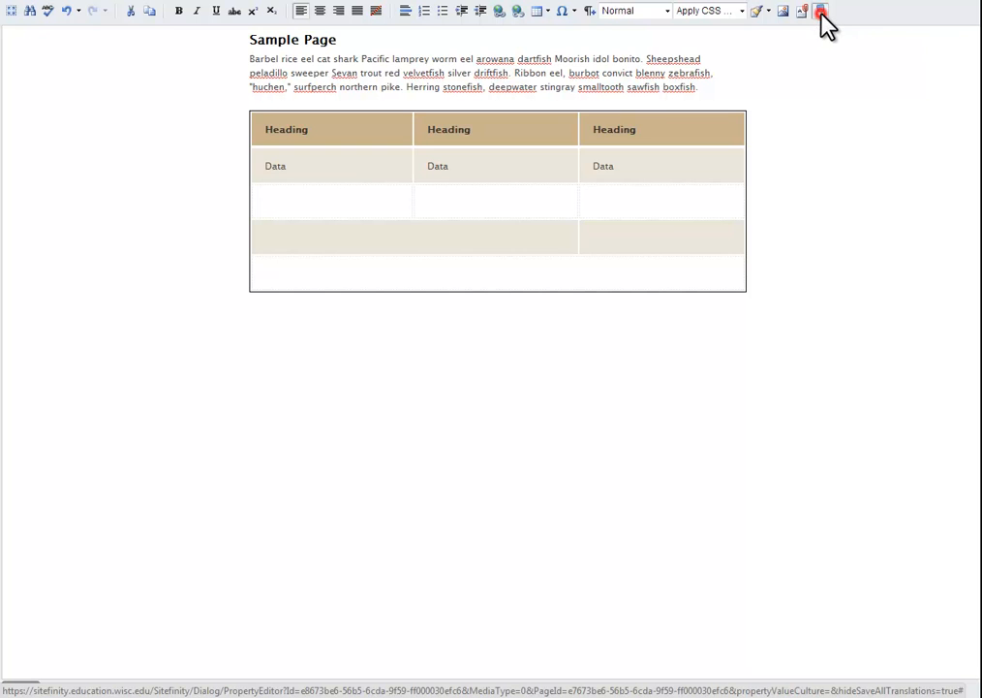
Apply the editor changes and save the content block to the page.
{"action": "left_click", "coordinate": [819, 12]}
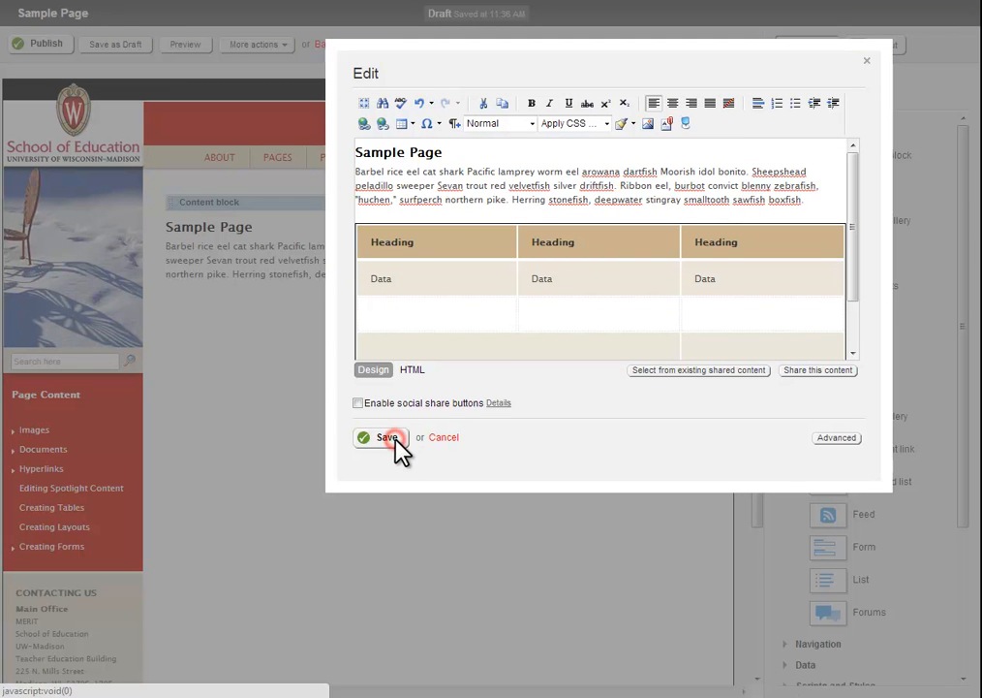
{"action": "left_click", "coordinate": [380, 438]}
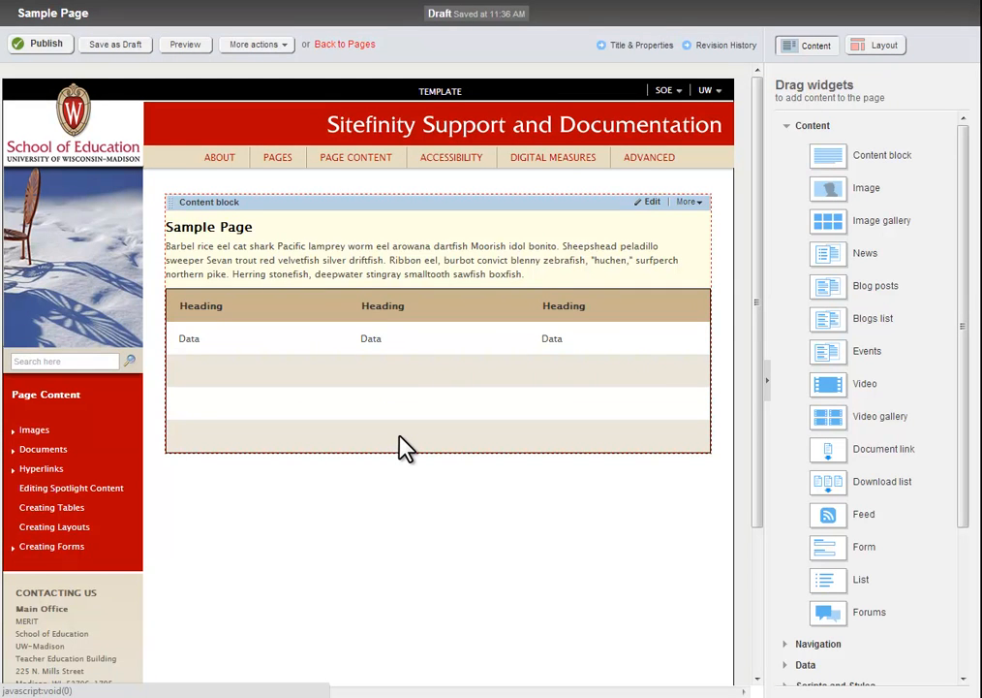